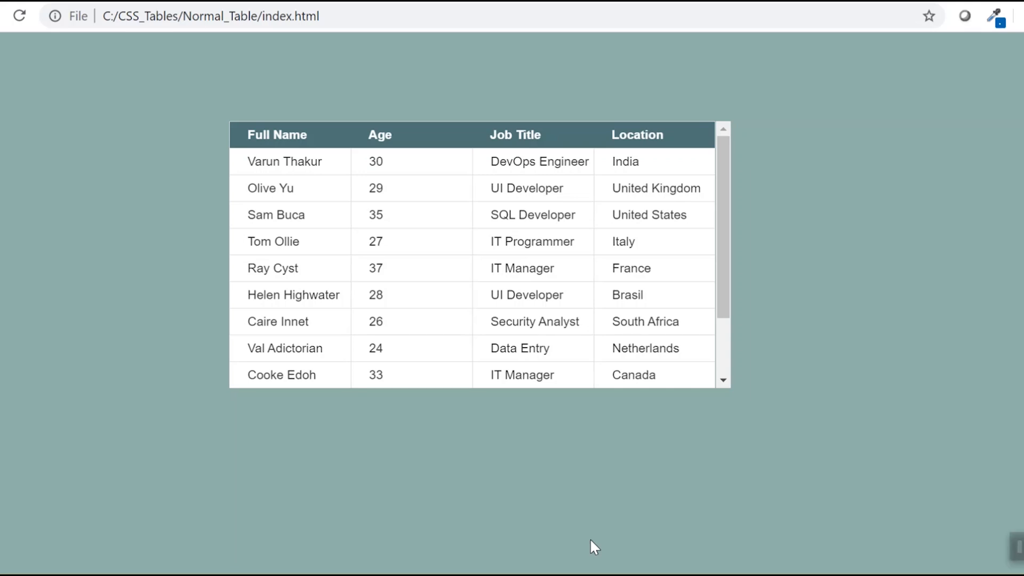
{"action": "mouse_move", "coordinate": [733, 195]}
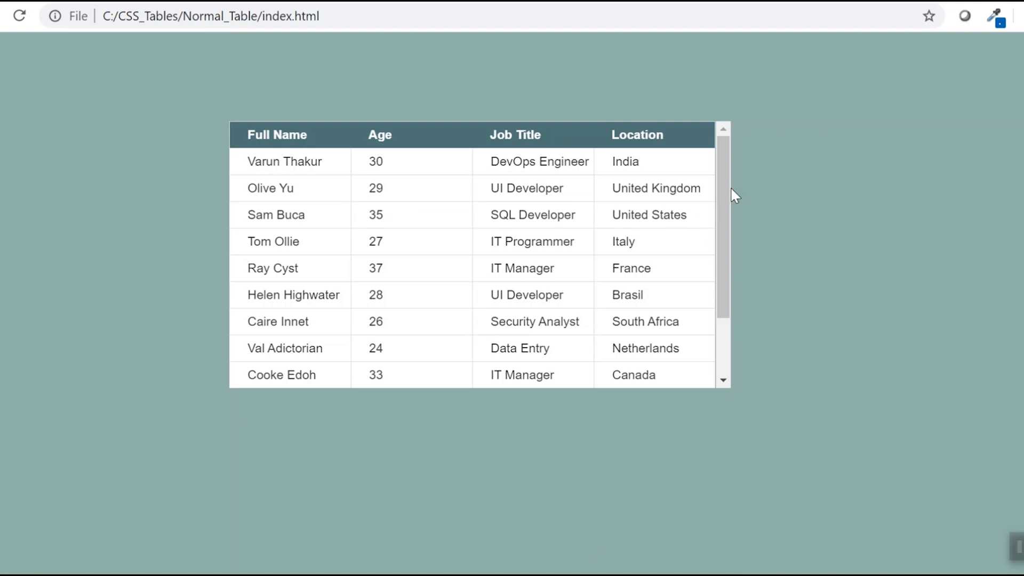
Scroll the Sticky_Header table rows down and up while the dark header row stays fixed.
{"action": "scroll", "scroll_direction": "down", "scroll_amount": 3}
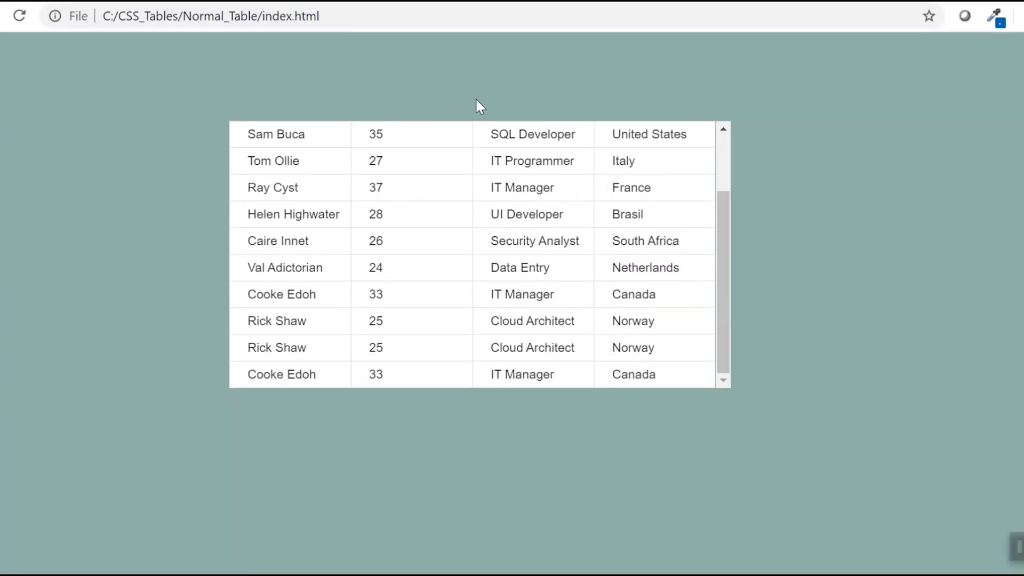
{"action": "mouse_move", "coordinate": [732, 251]}
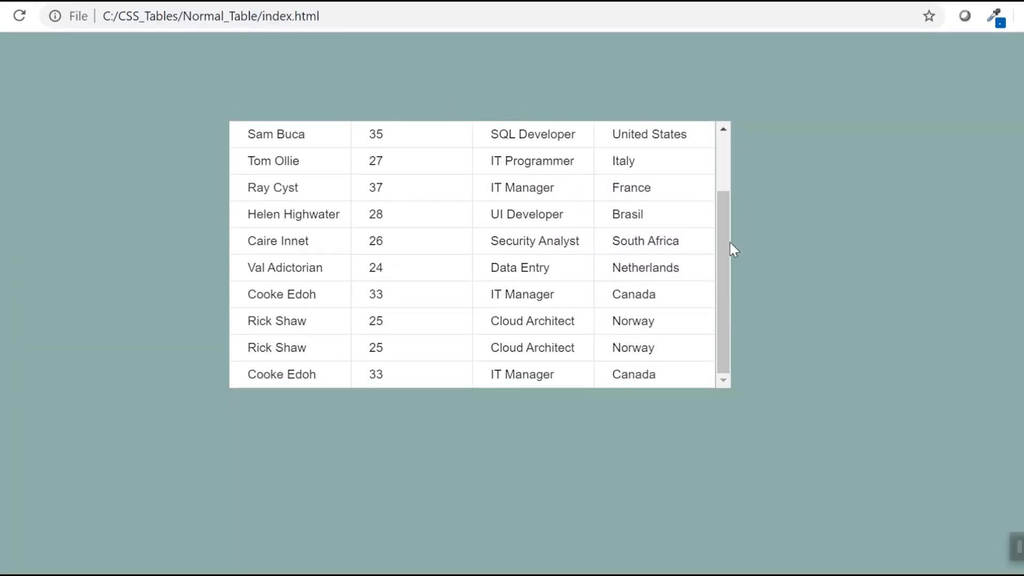
{"action": "scroll", "scroll_direction": "up", "scroll_amount": 3}
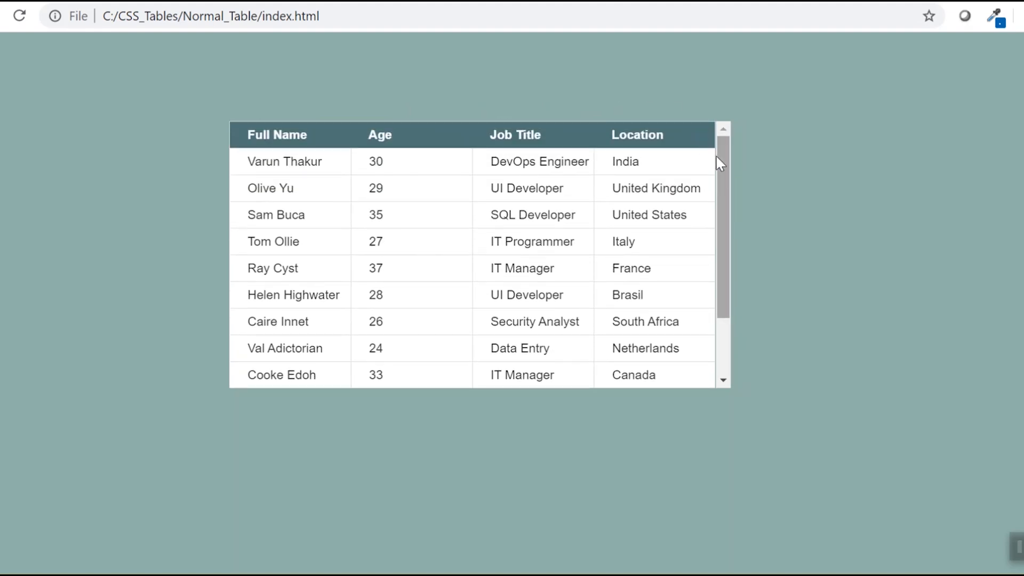
{"action": "scroll", "scroll_direction": "down", "scroll_amount": 3}
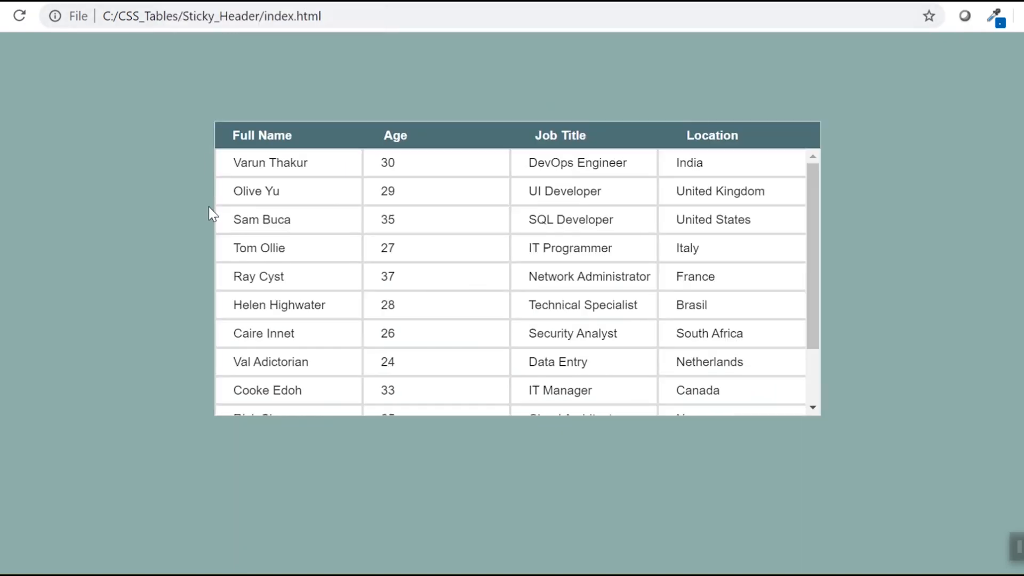
{"action": "scroll", "scroll_direction": "down", "scroll_amount": 3}
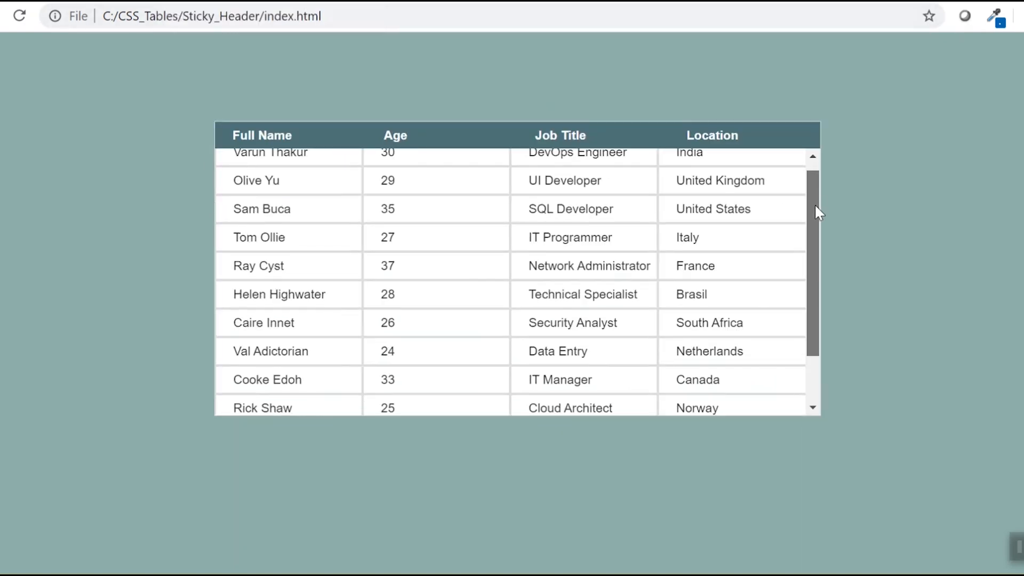
{"action": "scroll", "scroll_direction": "up", "scroll_amount": 3}
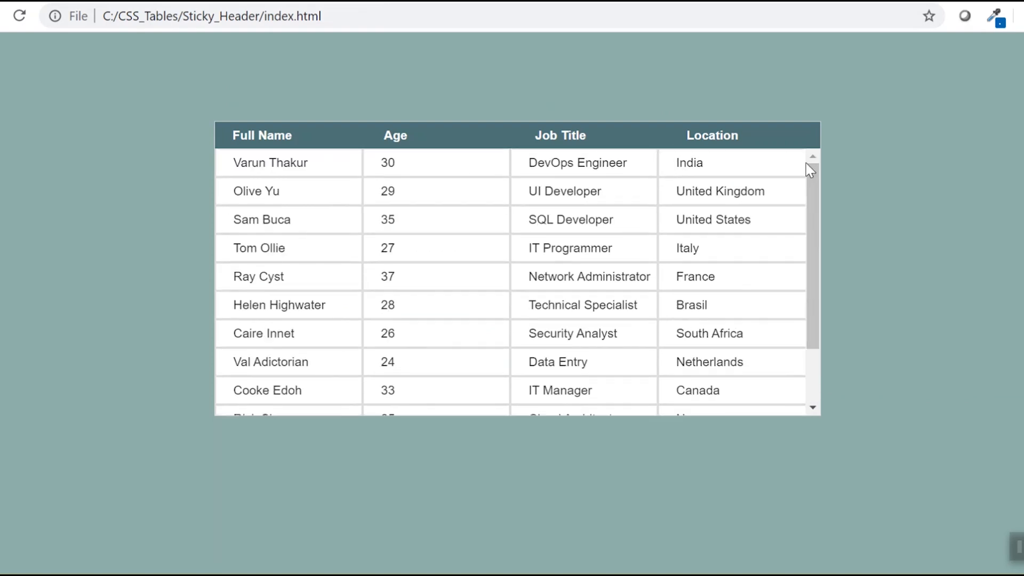
{"action": "mouse_move", "coordinate": [802, 128]}
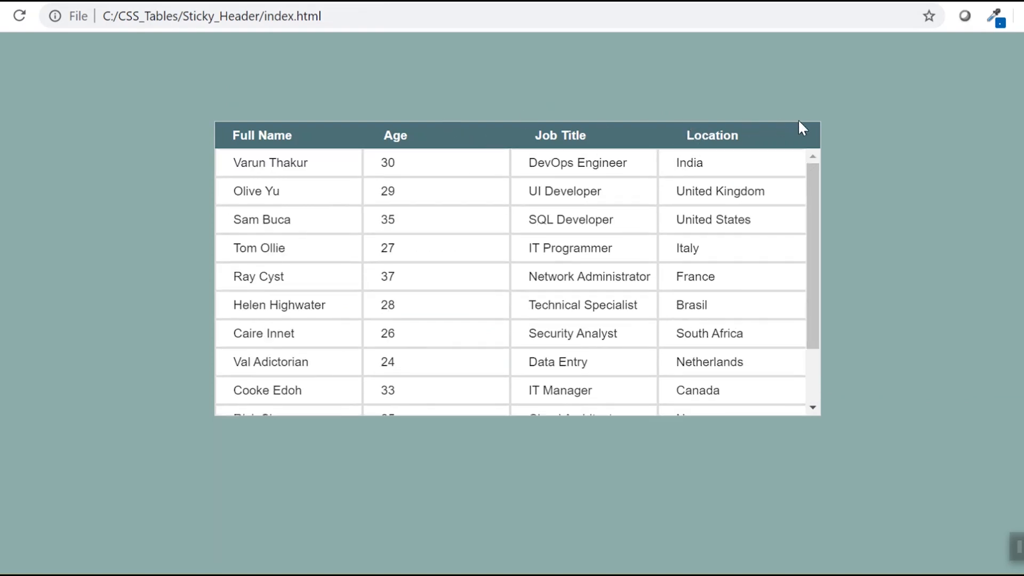
{"action": "scroll", "scroll_direction": "down", "scroll_amount": 3}
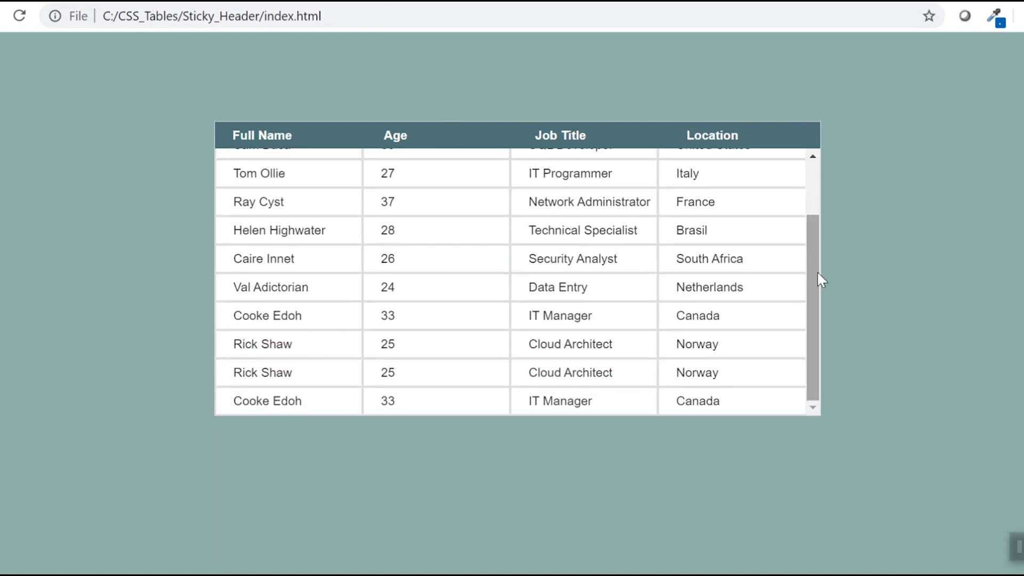
{"action": "scroll", "scroll_direction": "up", "scroll_amount": 3}
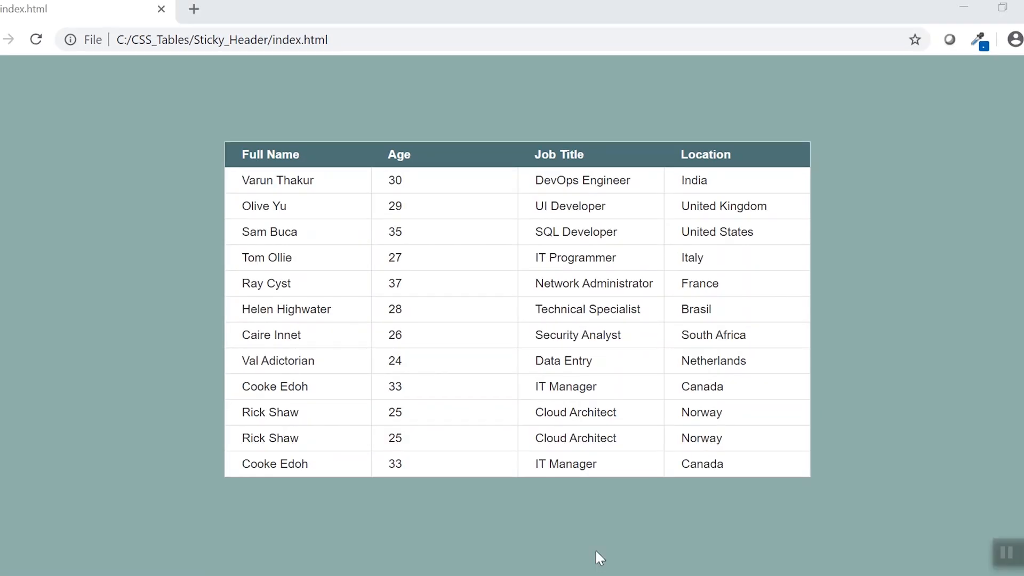
{"action": "mouse_move", "coordinate": [766, 198]}
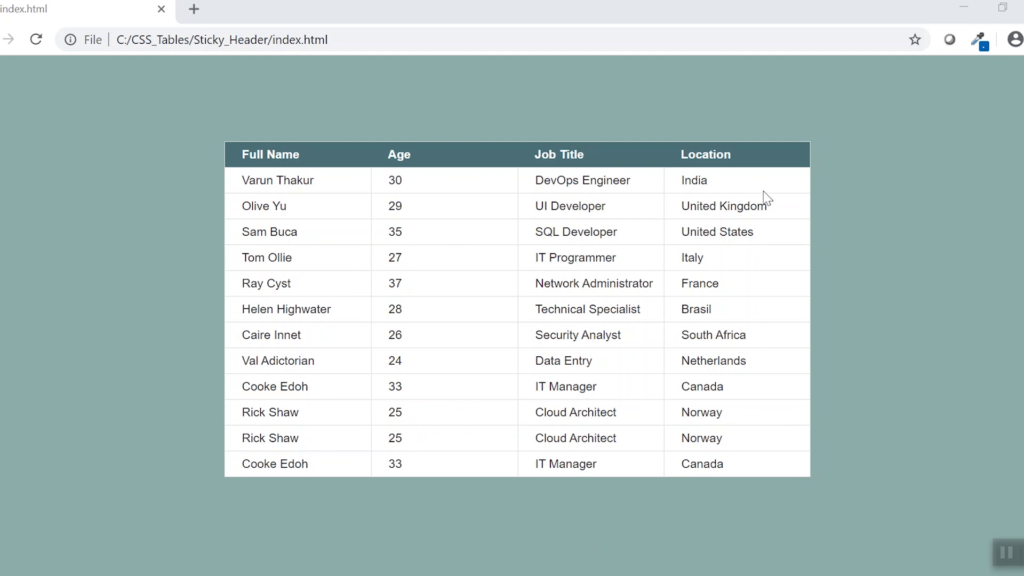
{"action": "mouse_move", "coordinate": [809, 404]}
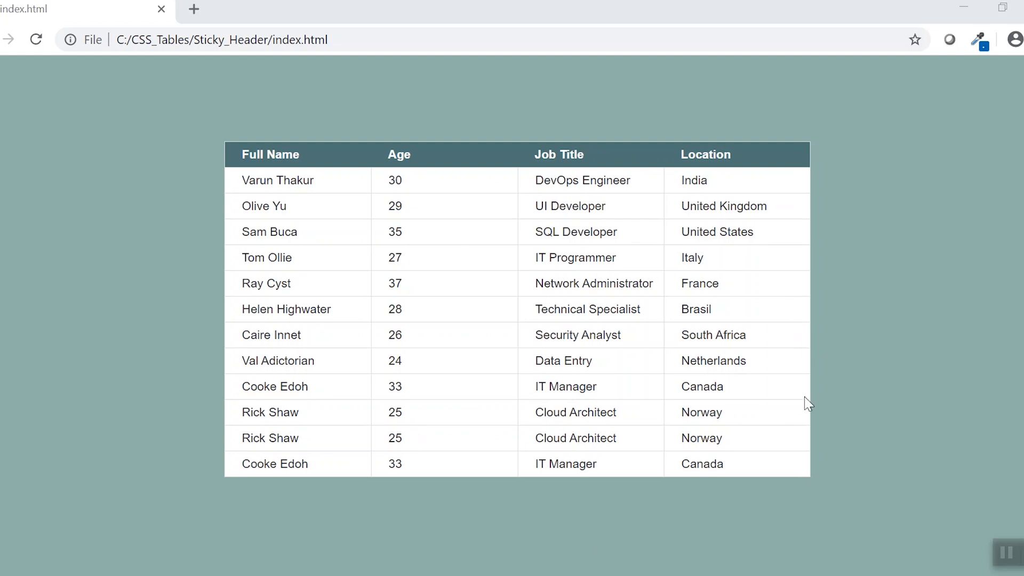
{"action": "mouse_move", "coordinate": [526, 501]}
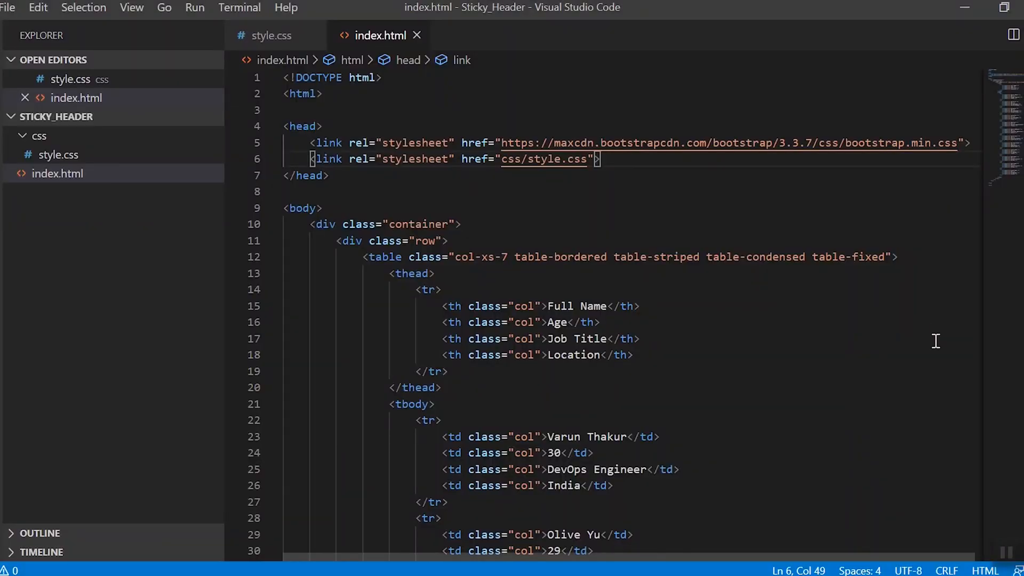
Scroll through index.html and point out the table's thead, tbody and header row.
{"action": "scroll", "scroll_direction": "down", "scroll_amount": 3}
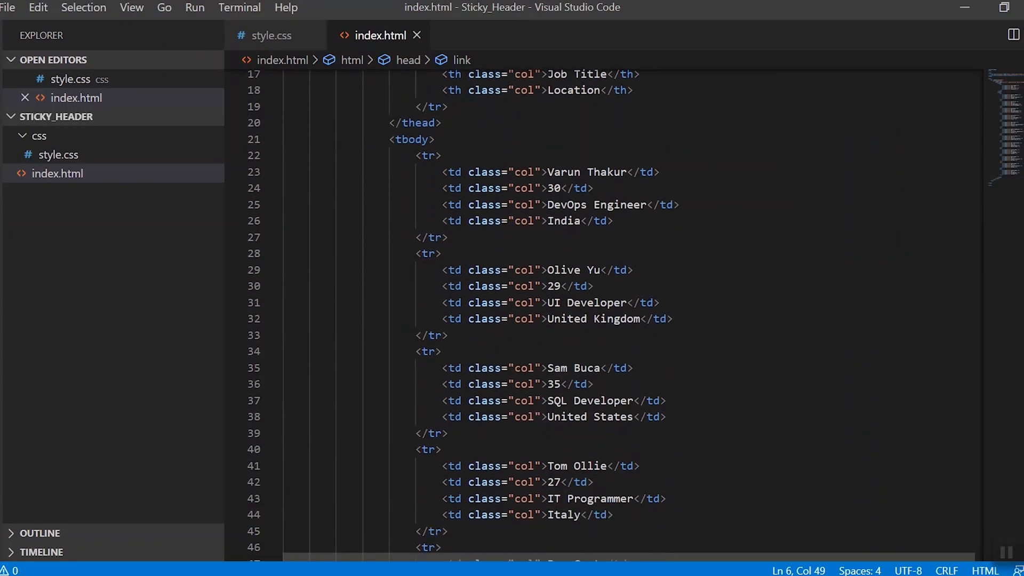
{"action": "scroll", "scroll_direction": "up", "scroll_amount": 3}
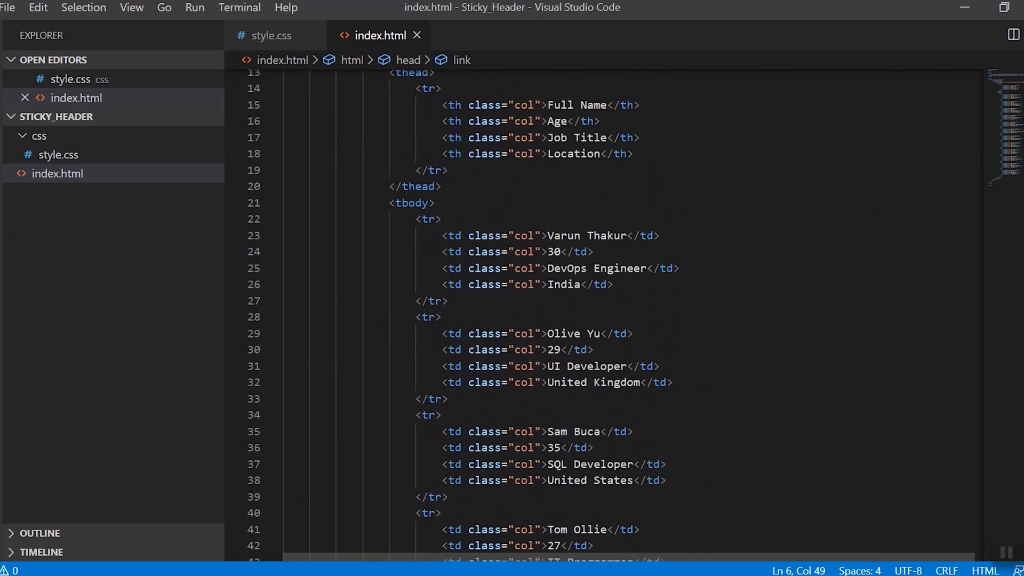
{"action": "scroll", "scroll_direction": "up", "scroll_amount": 3}
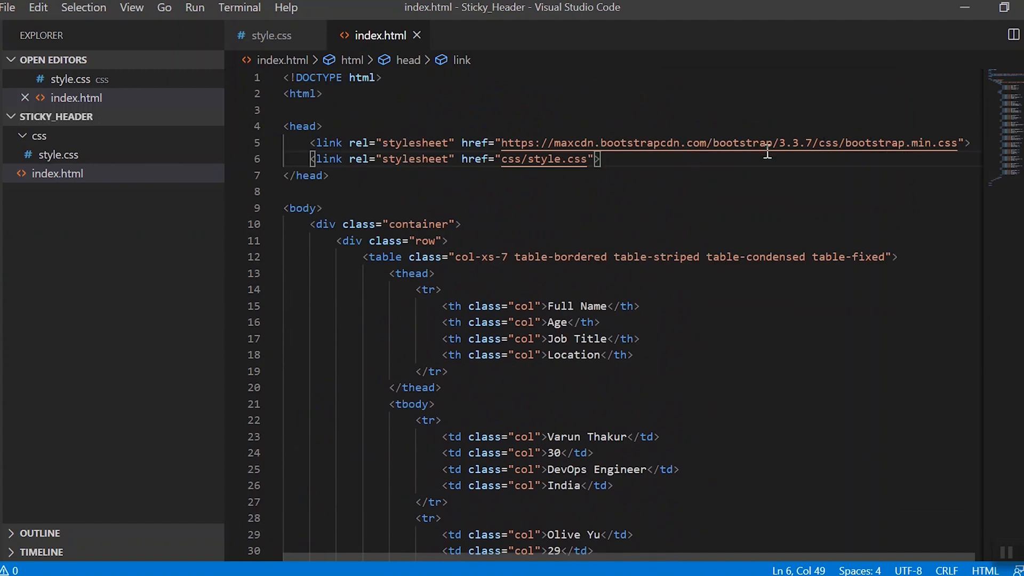
{"action": "mouse_move", "coordinate": [586, 159]}
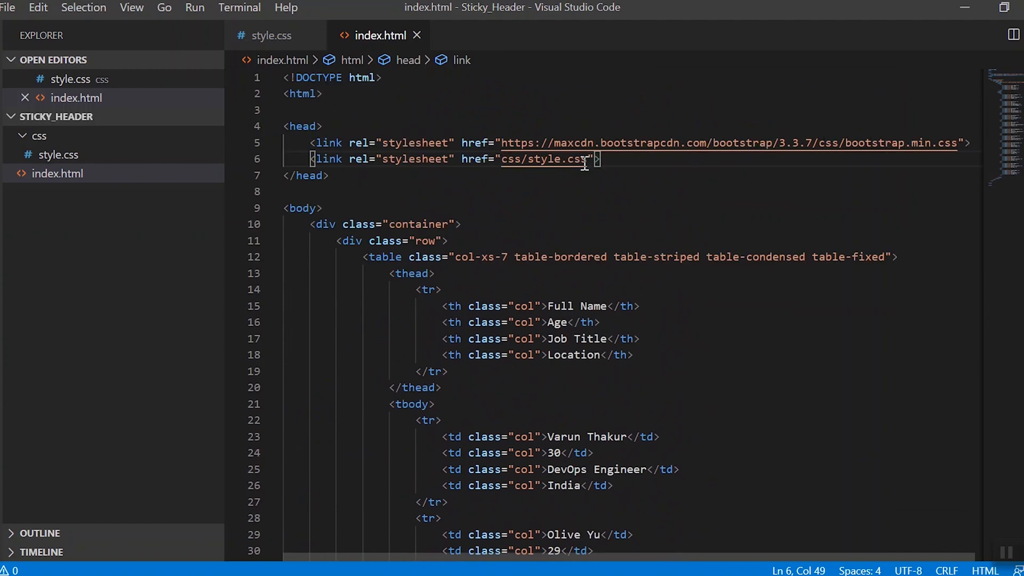
{"action": "mouse_move", "coordinate": [646, 233]}
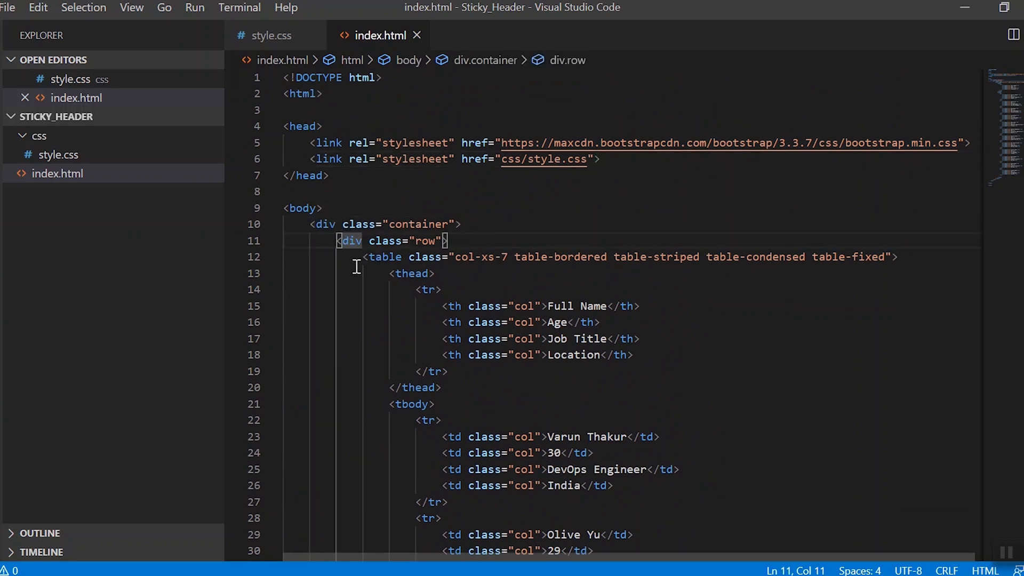
{"action": "left_click", "coordinate": [385, 257]}
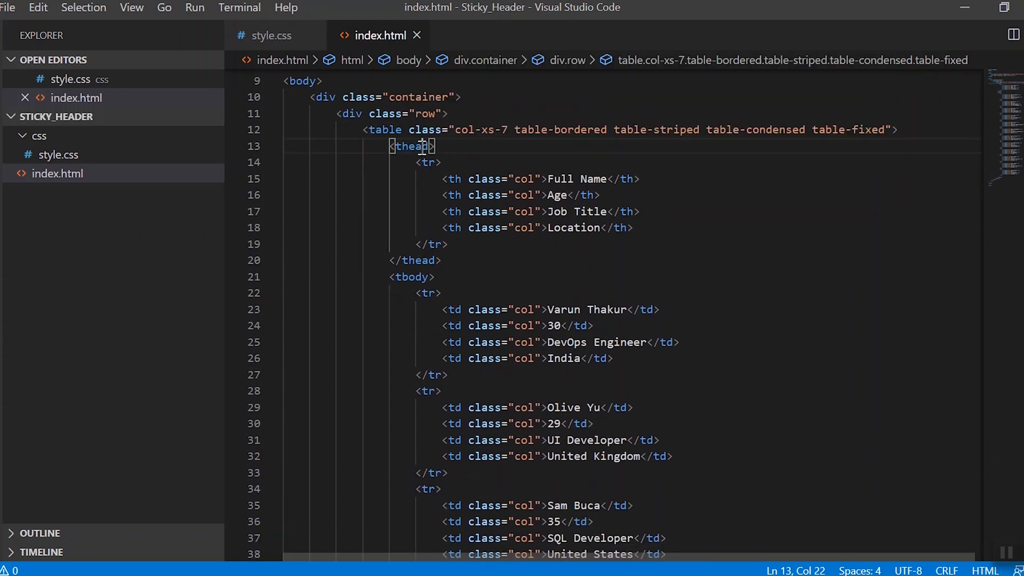
{"action": "left_click", "coordinate": [412, 277]}
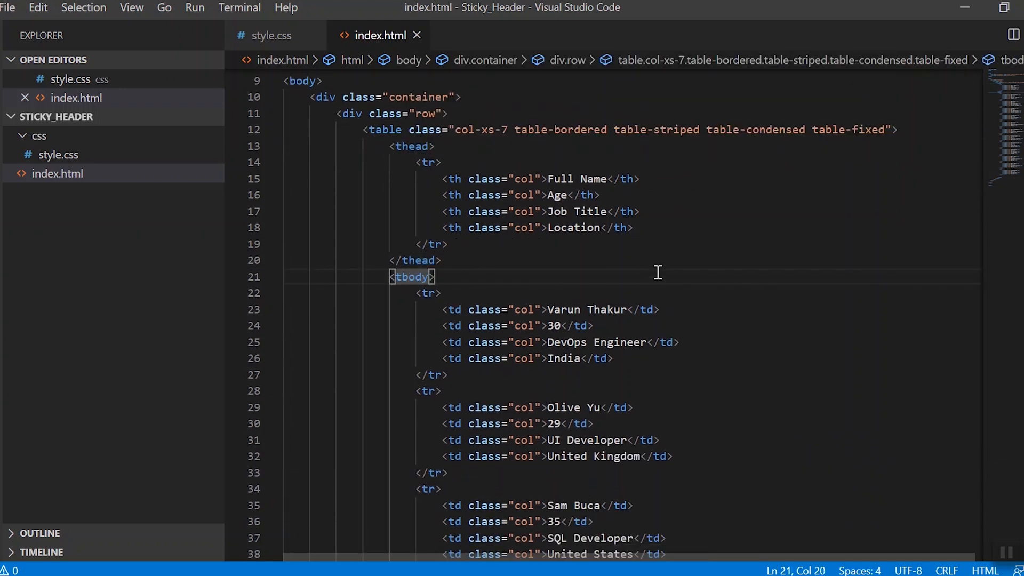
{"action": "scroll", "scroll_direction": "down", "scroll_amount": 3}
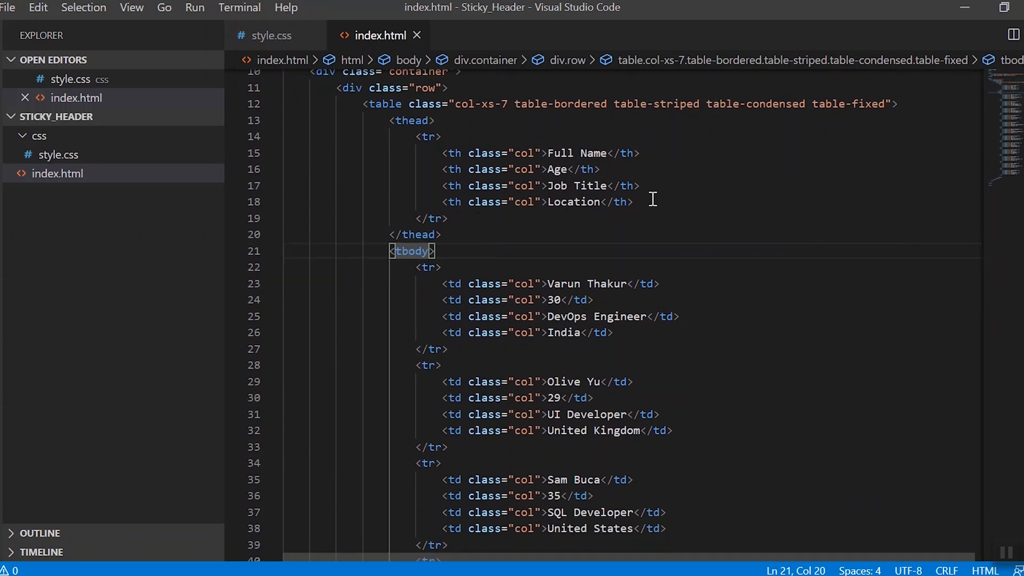
{"action": "left_click", "coordinate": [445, 218]}
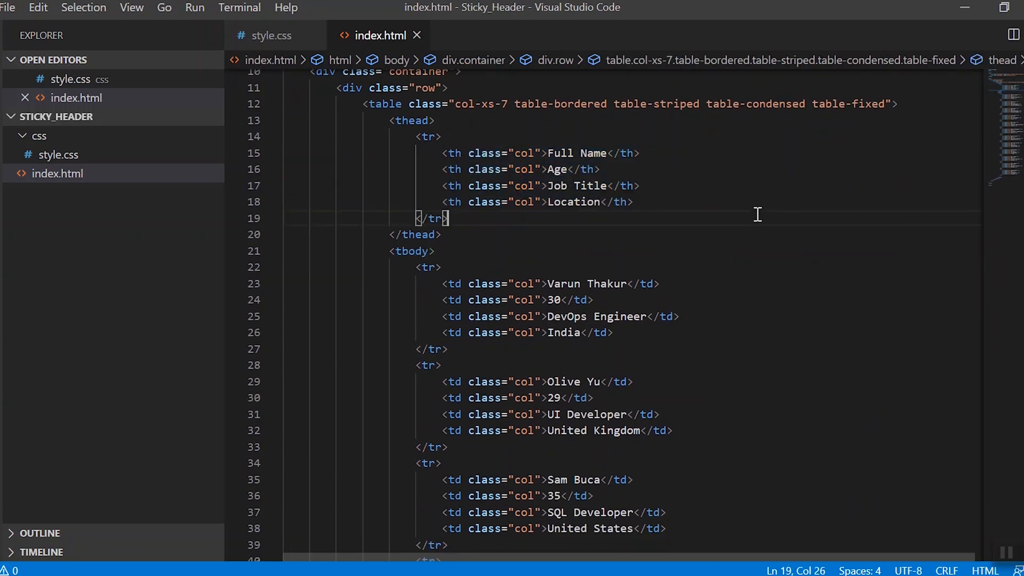
{"action": "scroll", "scroll_direction": "down", "scroll_amount": 3}
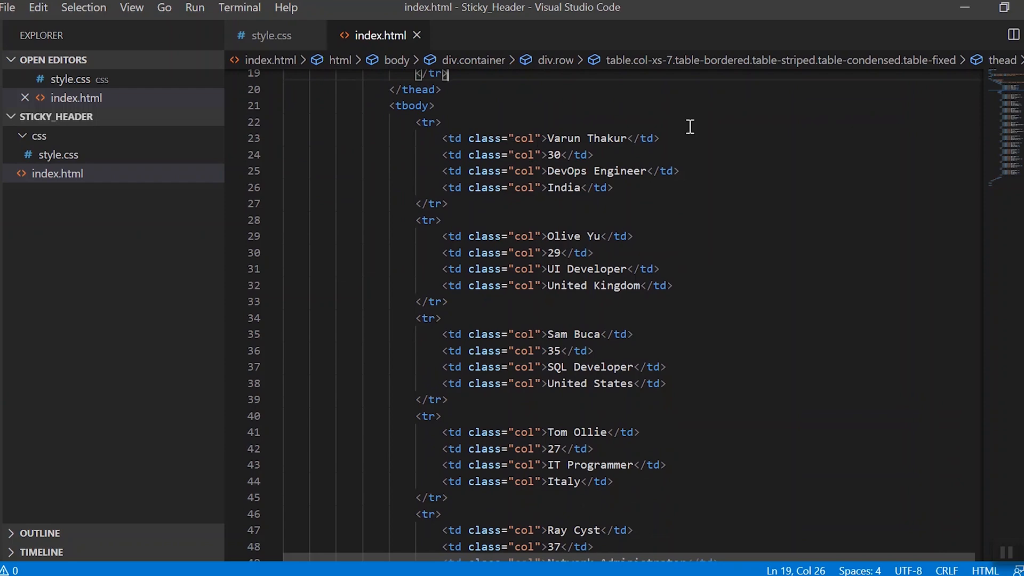
{"action": "mouse_move", "coordinate": [436, 142]}
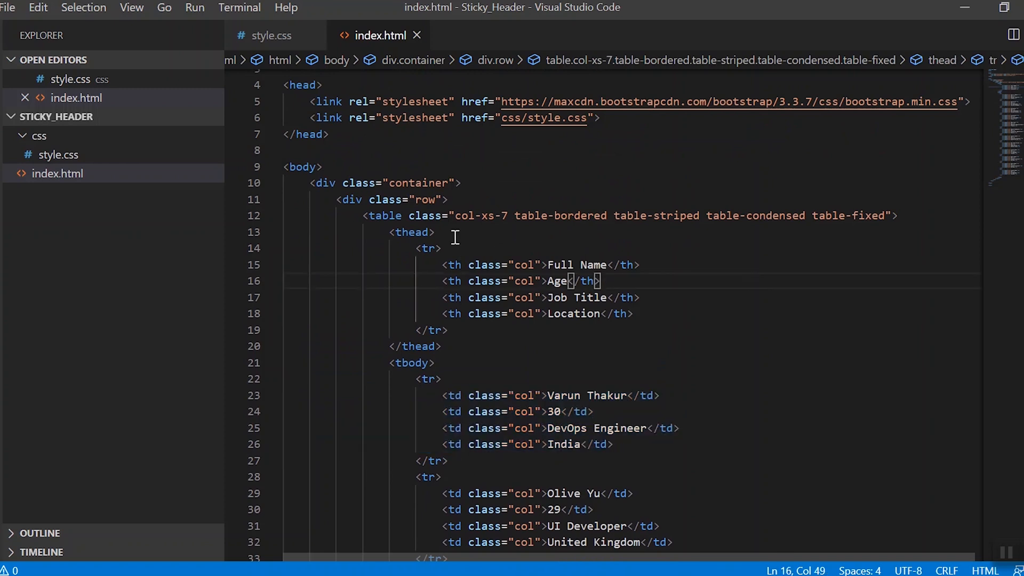
{"action": "mouse_move", "coordinate": [739, 215]}
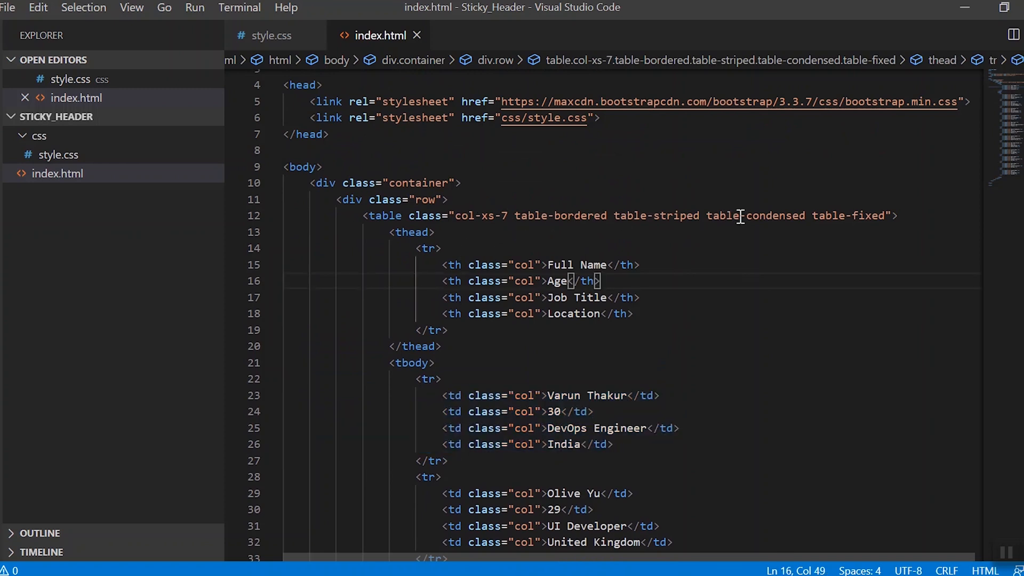
Review the table's class list, selecting and deselecting the table-fixed class.
{"action": "left_click", "coordinate": [818, 215]}
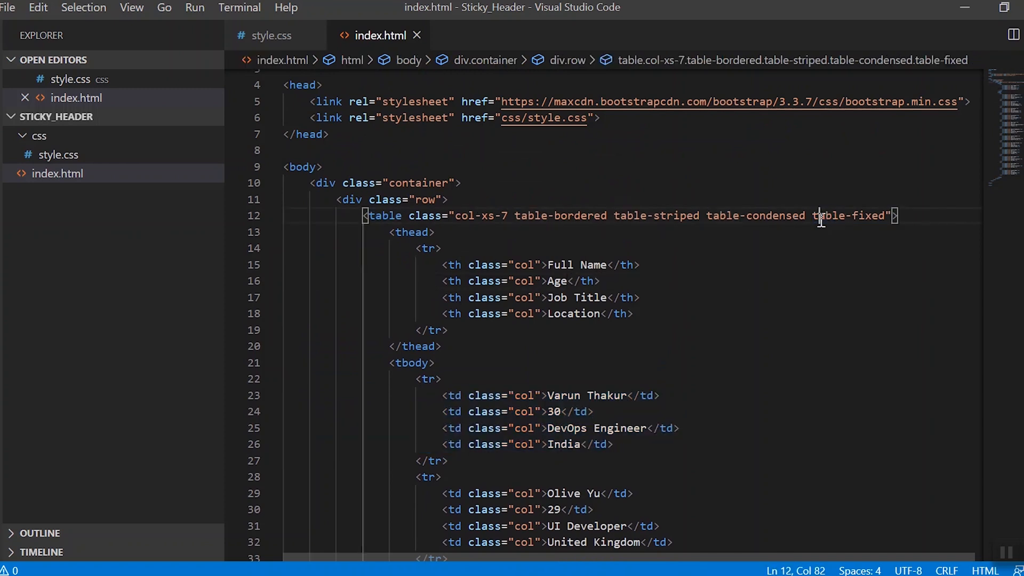
{"action": "double_click", "coordinate": [849, 216]}
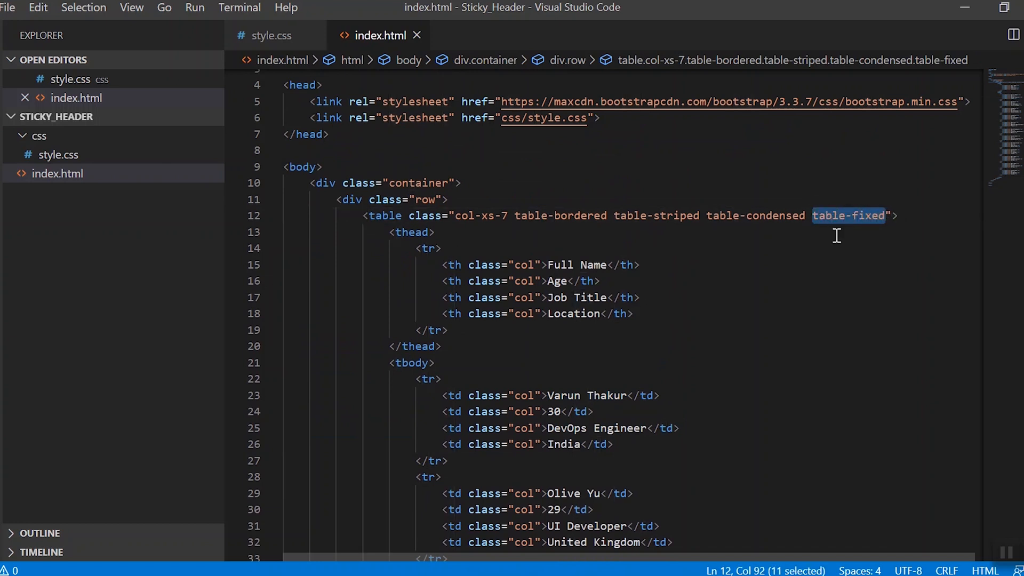
{"action": "mouse_move", "coordinate": [813, 282]}
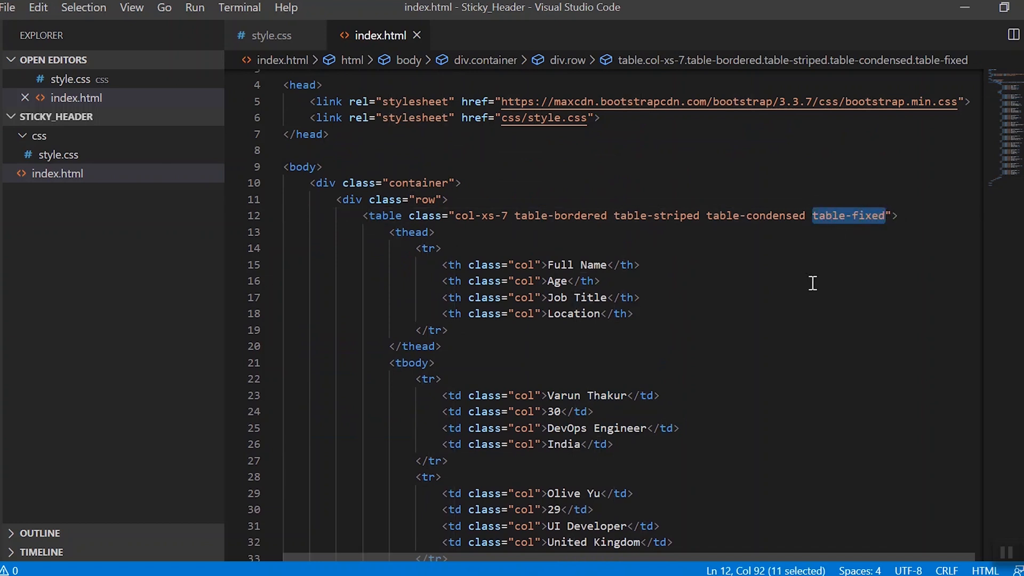
{"action": "left_click", "coordinate": [573, 281]}
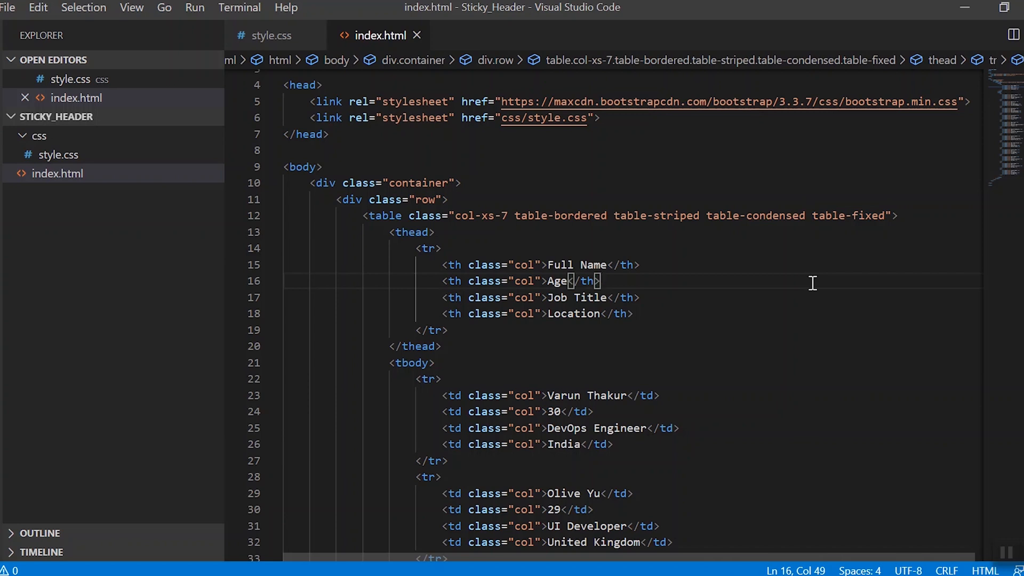
{"action": "mouse_move", "coordinate": [291, 98]}
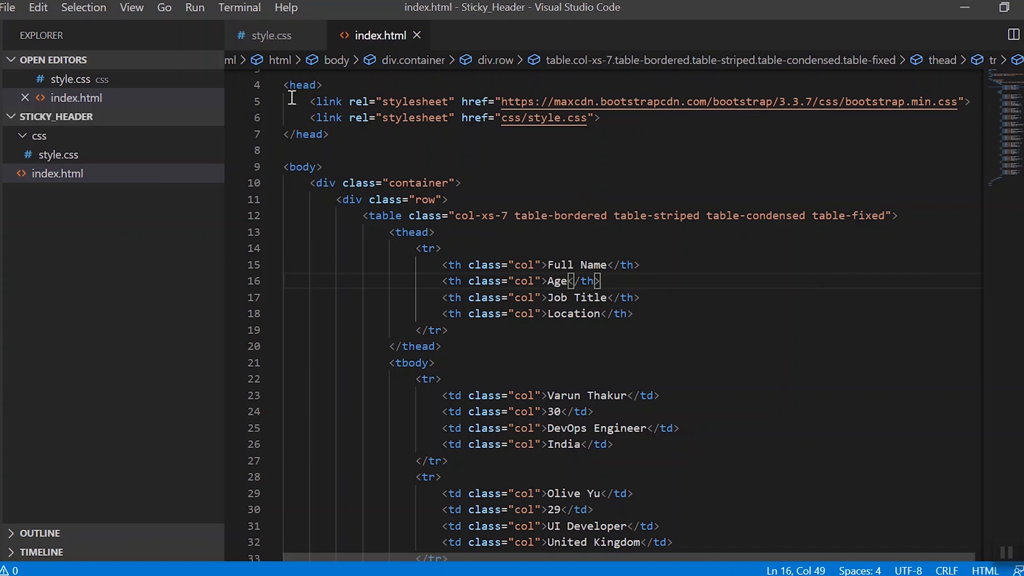
Review style.css from the body background rule through the 25% column width.
{"action": "left_click", "coordinate": [272, 35]}
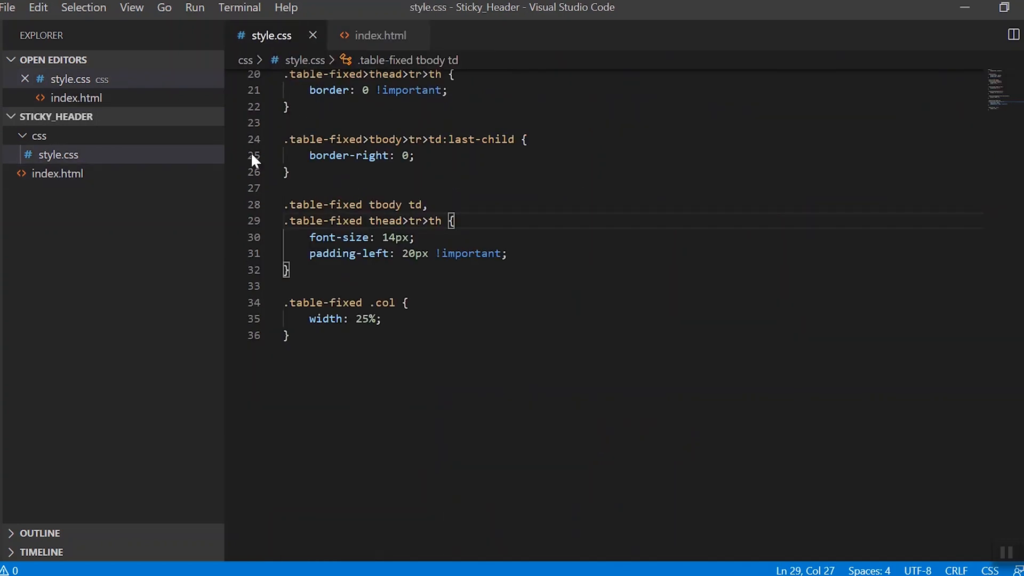
{"action": "scroll", "scroll_direction": "up", "scroll_amount": 3}
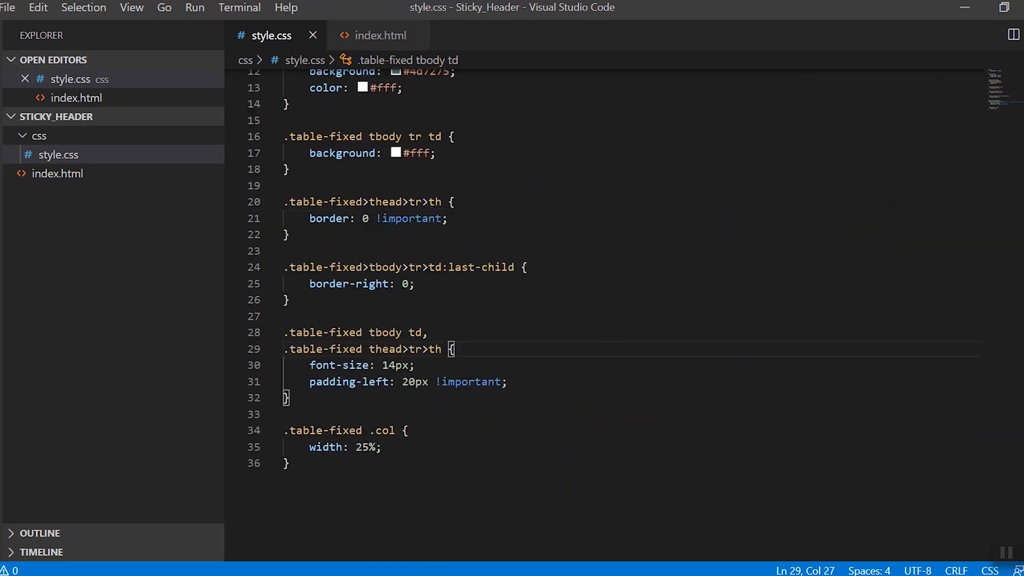
{"action": "scroll", "scroll_direction": "up", "scroll_amount": 3}
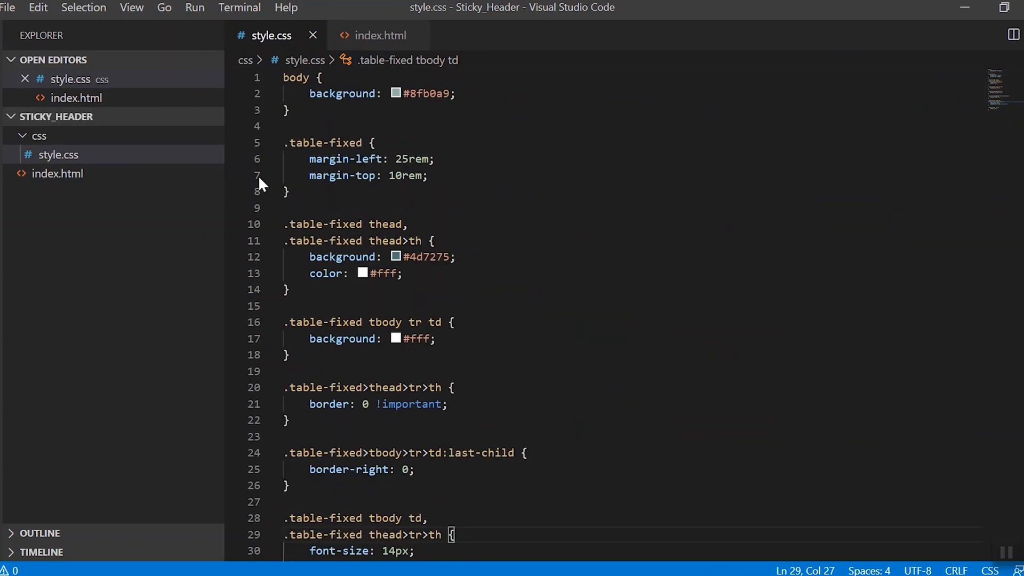
{"action": "left_click_drag", "start_coordinate": [283, 143], "coordinate": [289, 191]}
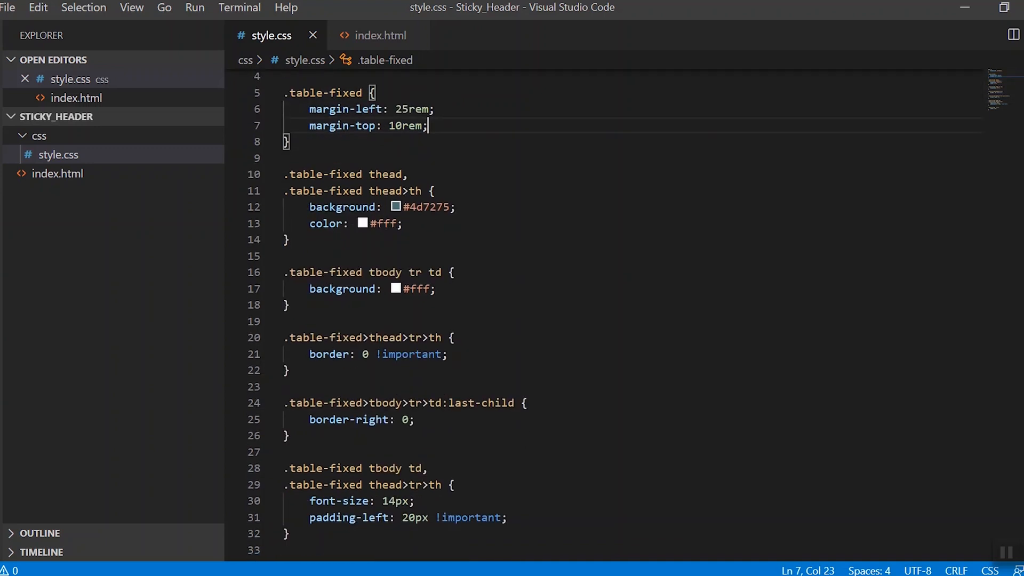
{"action": "scroll", "scroll_direction": "down", "scroll_amount": 3}
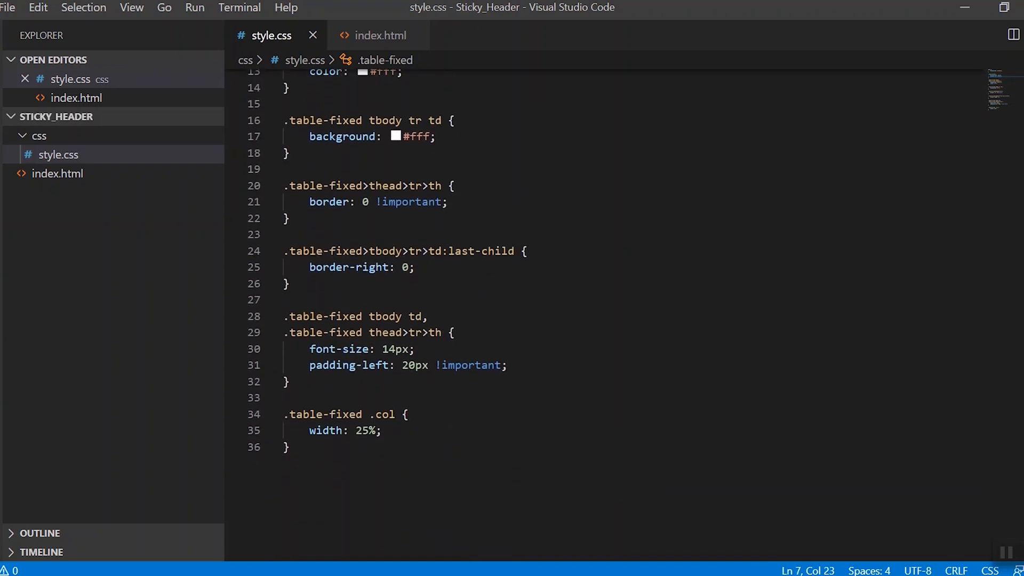
{"action": "scroll", "scroll_direction": "down", "scroll_amount": 3}
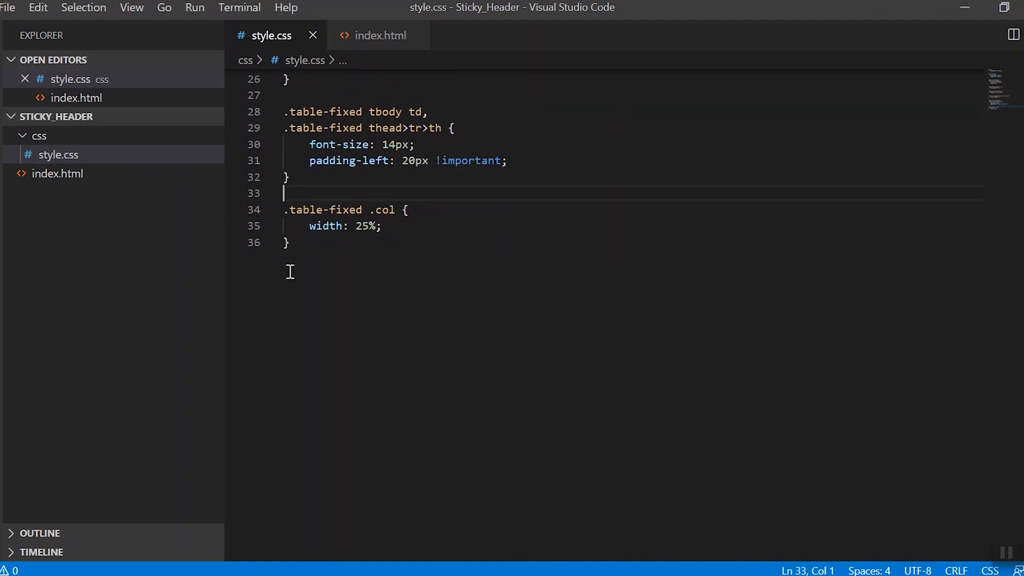
Add '.table-fixed tbody { display: block; height: 300px; overflow-y: auto; }' after the last rule.
{"action": "left_click", "coordinate": [288, 242]}
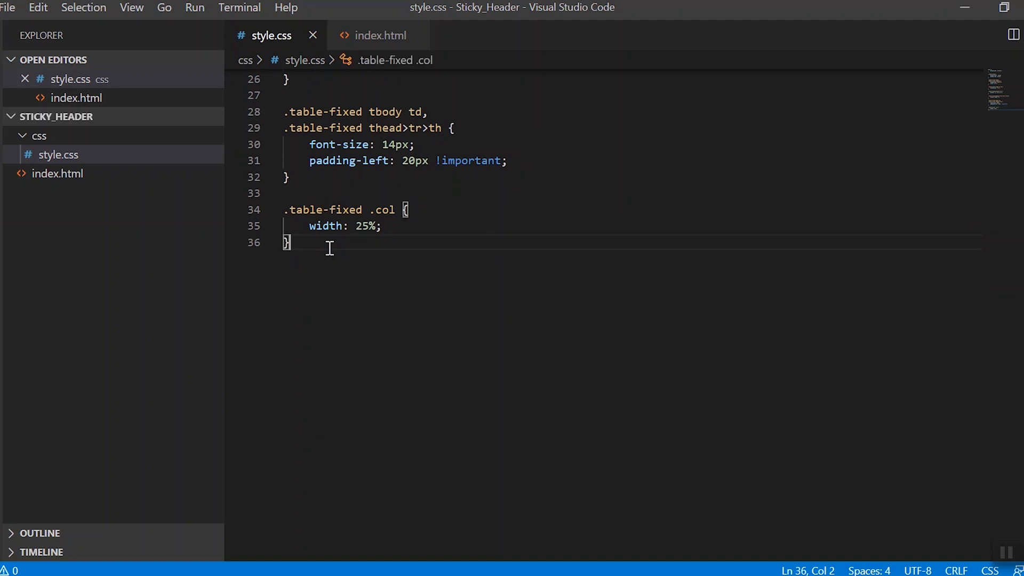
{"action": "type", "text": ".table-fixed tbody{"}
{"action": "type", "text": "display: block;"}
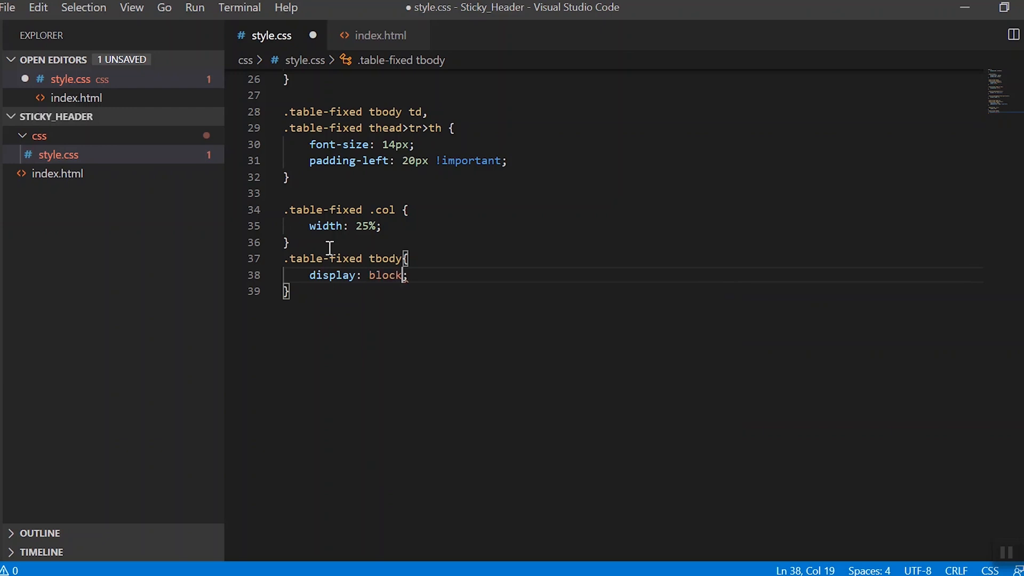
{"action": "type", "text": "height: 30;"}
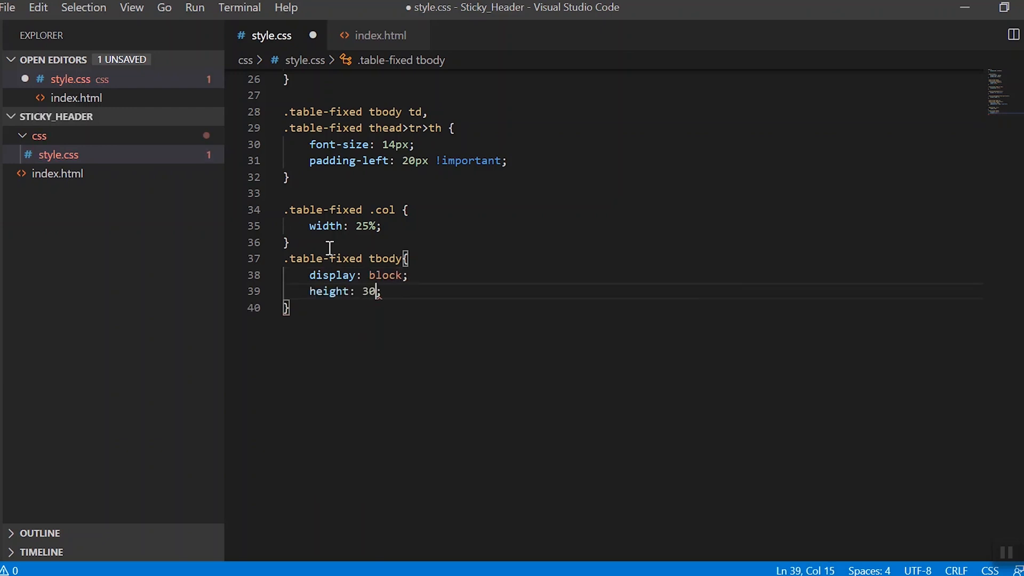
{"action": "type", "text": "0px;"}
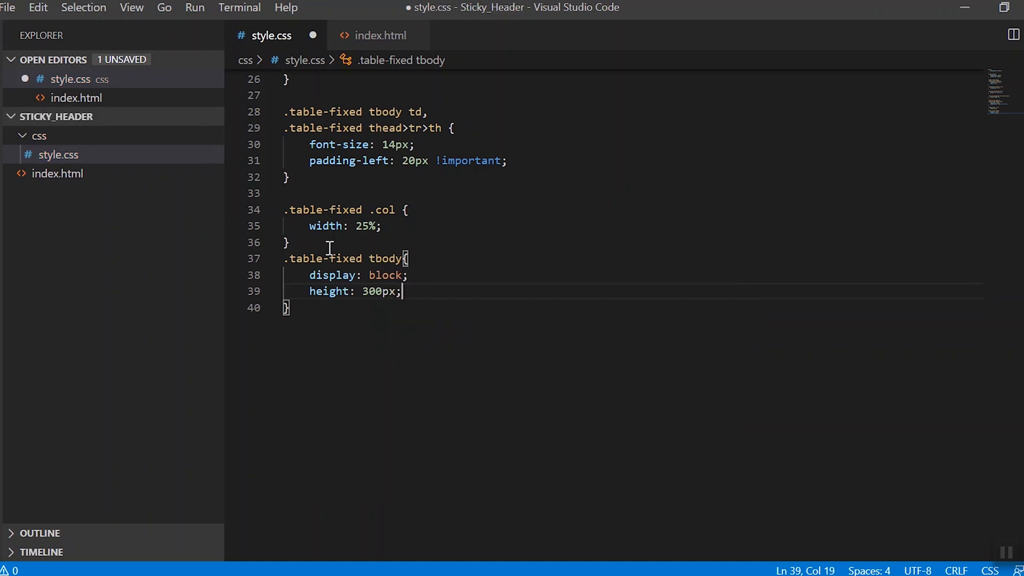
{"action": "type", "text": "overflow-y: auto;"}
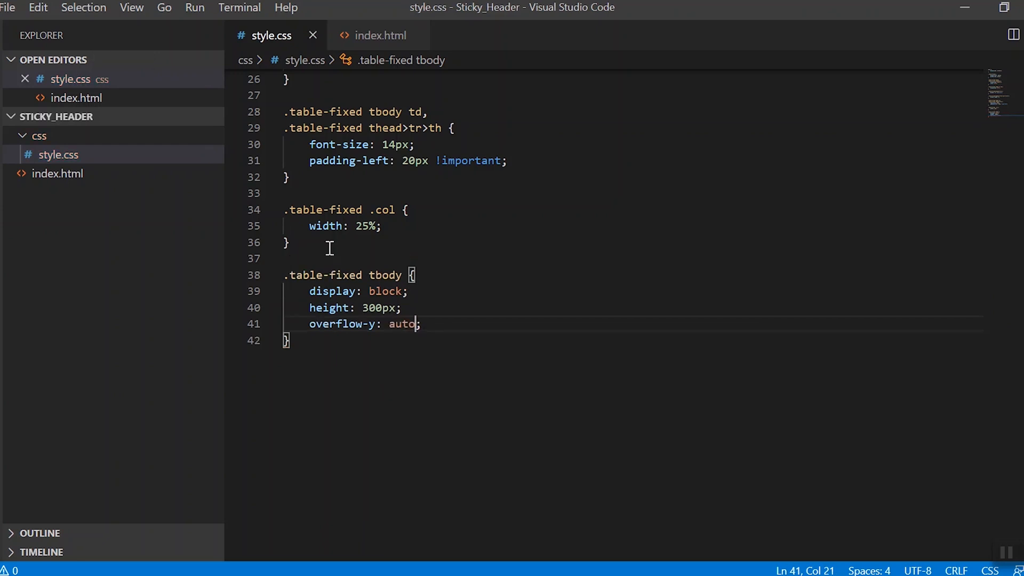
{"action": "scroll", "scroll_direction": "up", "scroll_amount": 3}
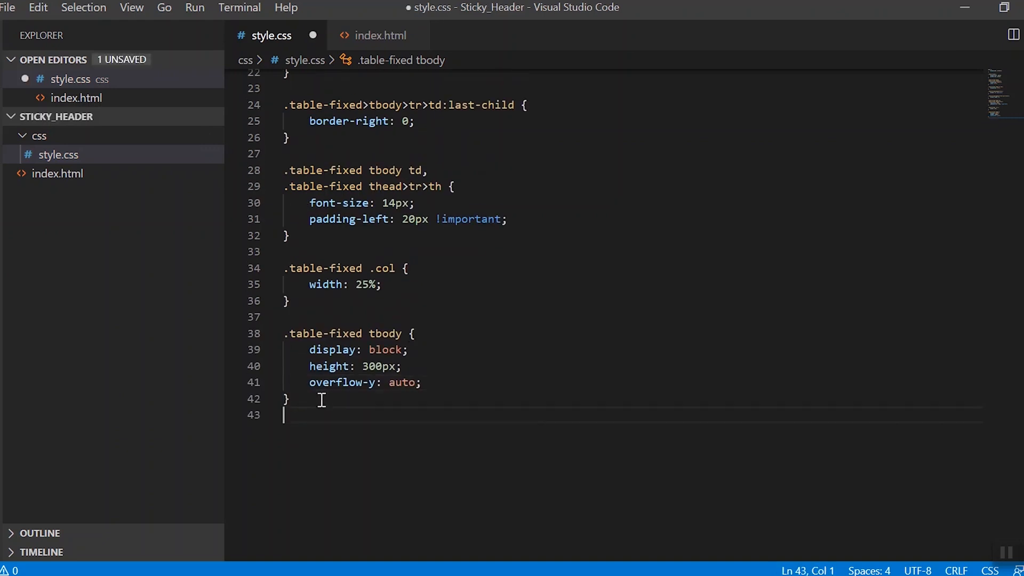
Start a '.table-fixed tr' rule on a new line using autocomplete.
{"action": "type", "text": ".t"}
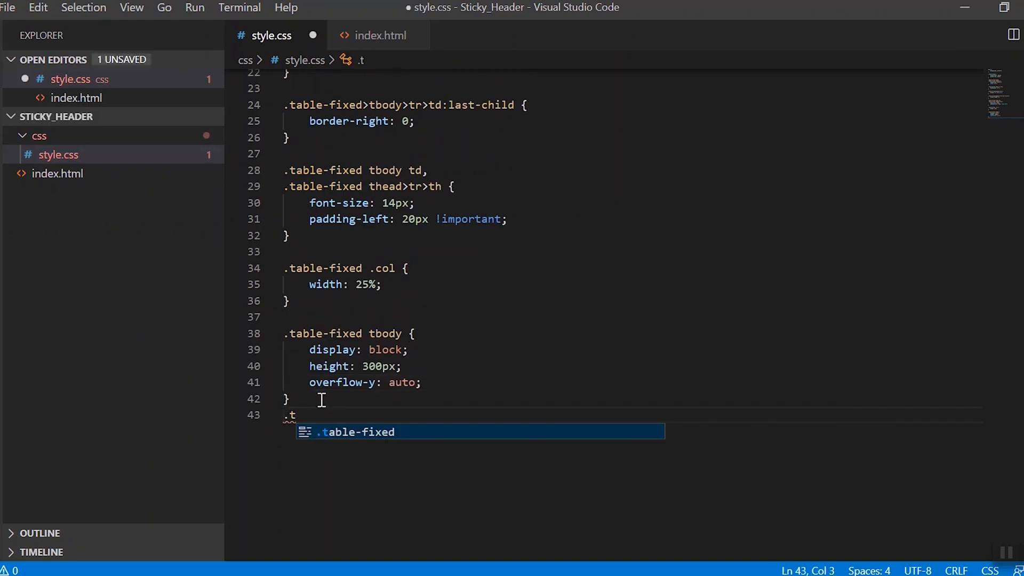
{"action": "type", "text": "able-fixed tr"}
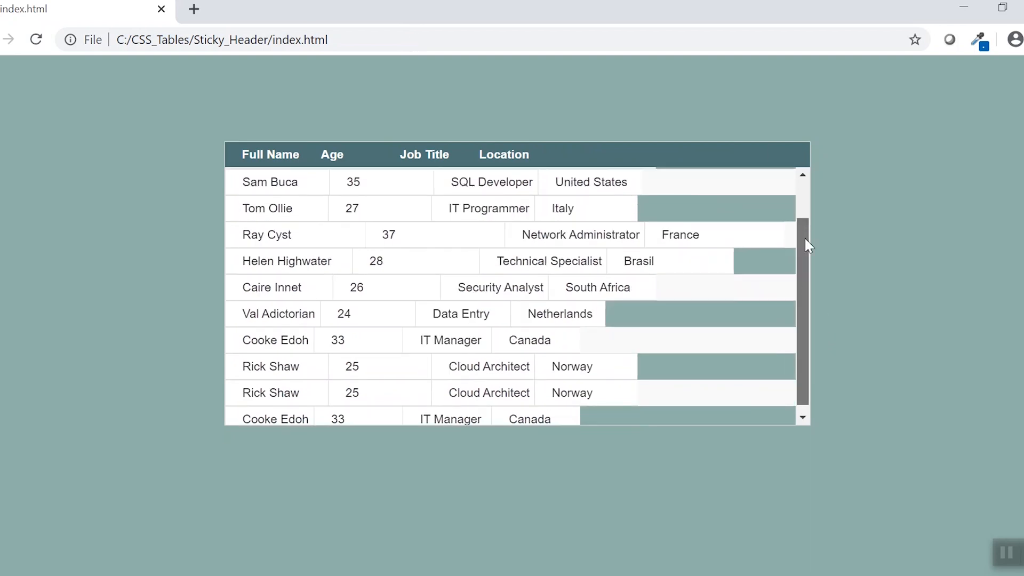
Scroll the reloaded table body, then open DevTools with F12.
{"action": "scroll", "scroll_direction": "up", "scroll_amount": 3}
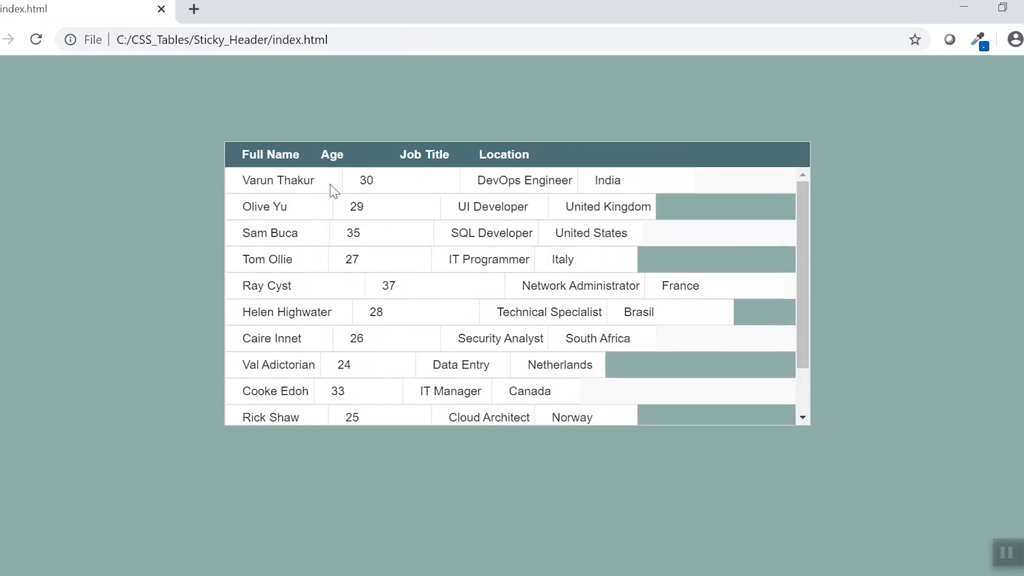
{"action": "mouse_move", "coordinate": [389, 385]}
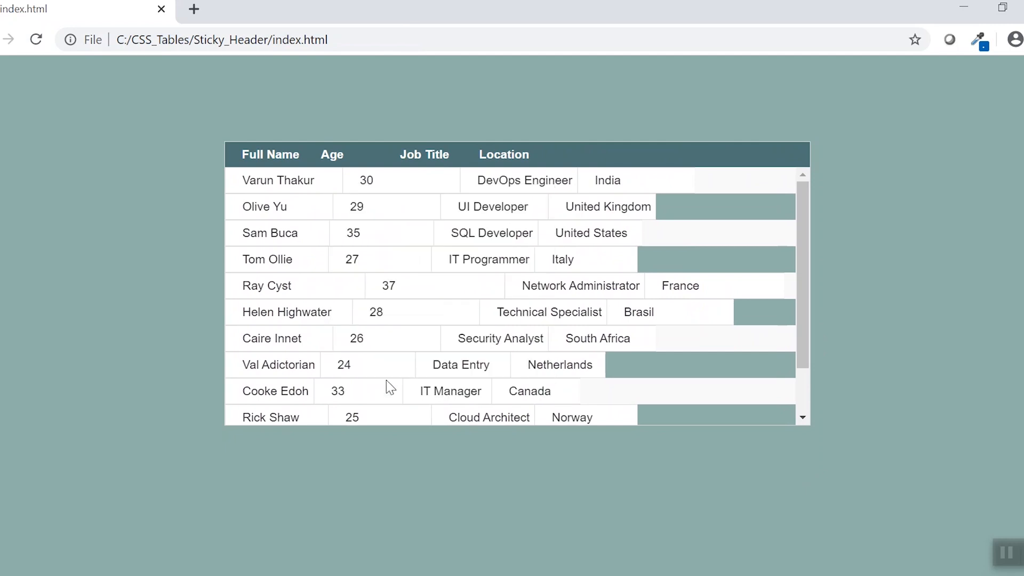
{"action": "key", "text": "F12"}
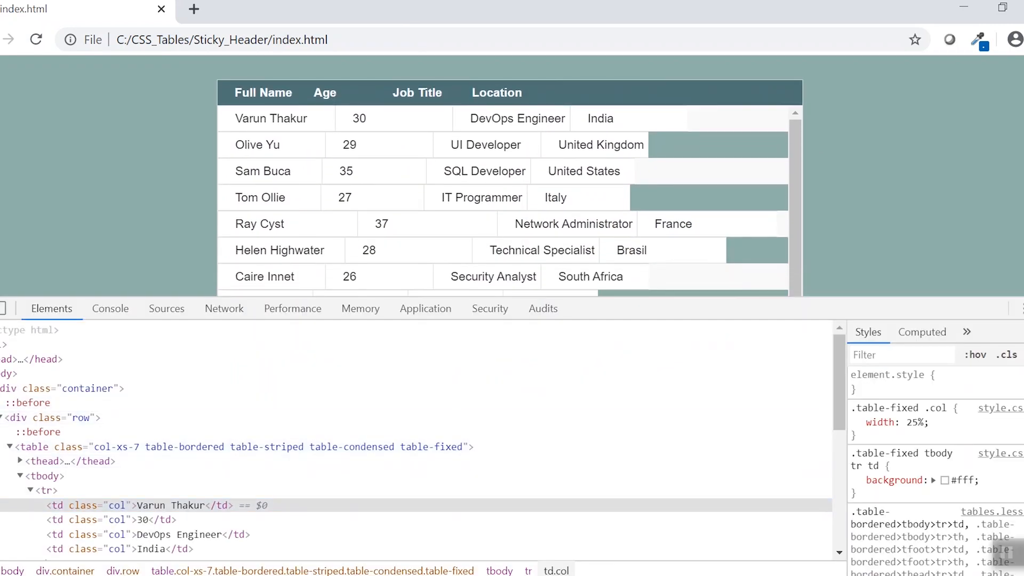
Add float: left to the body cell rule in the DevTools Styles pane.
{"action": "left_click", "coordinate": [857, 480]}
{"action": "type", "text": "float: left;"}
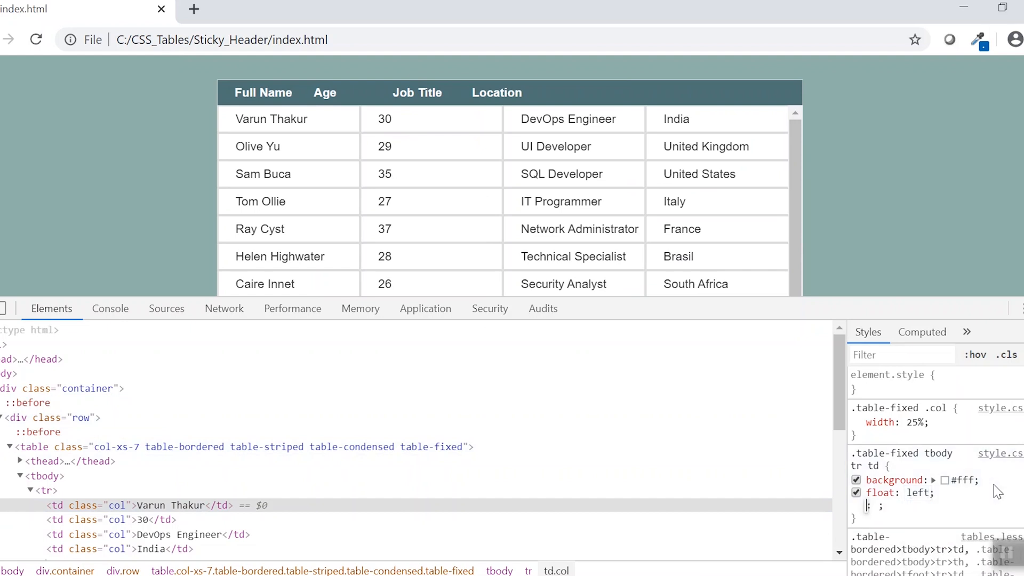
{"action": "mouse_move", "coordinate": [945, 516]}
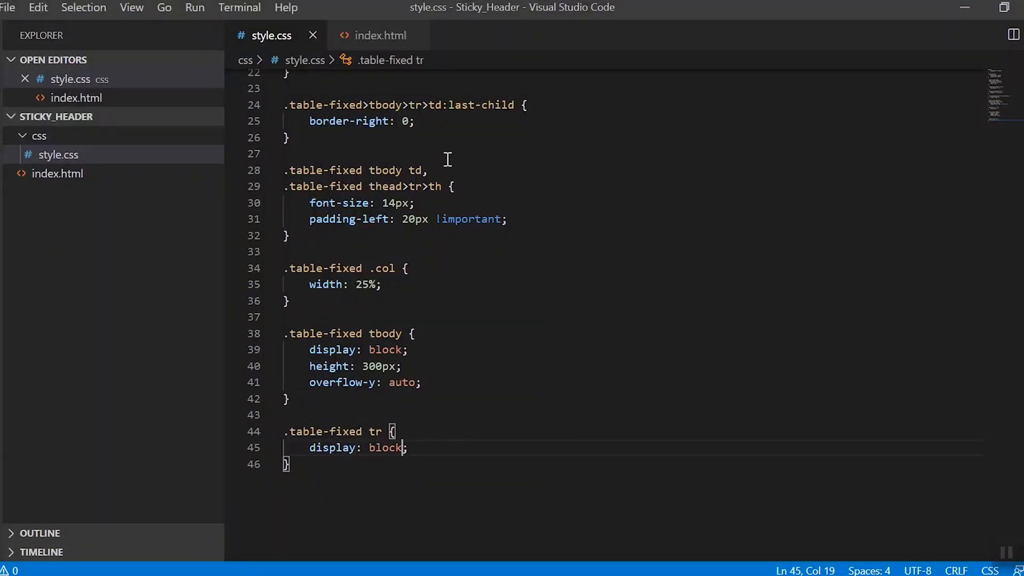
{"action": "mouse_move", "coordinate": [438, 221]}
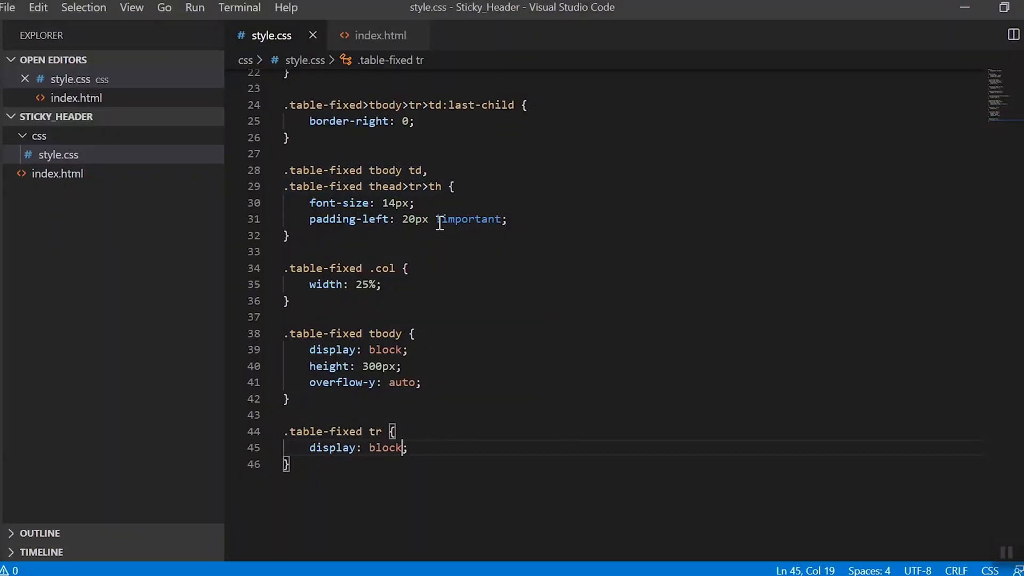
Add 'float: left;' to the tbody td and thead th rule and save style.css.
{"action": "key", "text": "Enter"}
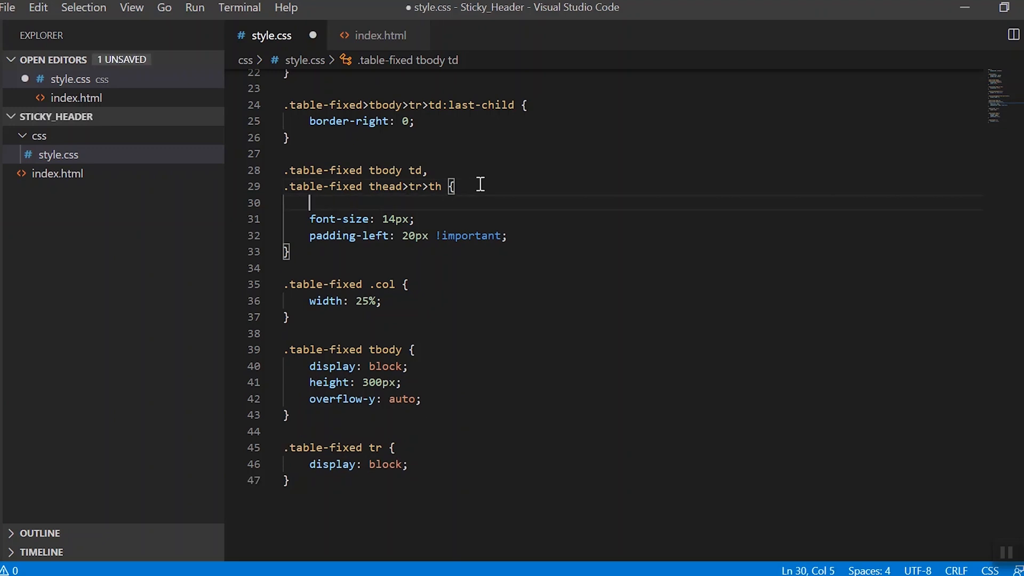
{"action": "type", "text": "float: left;"}
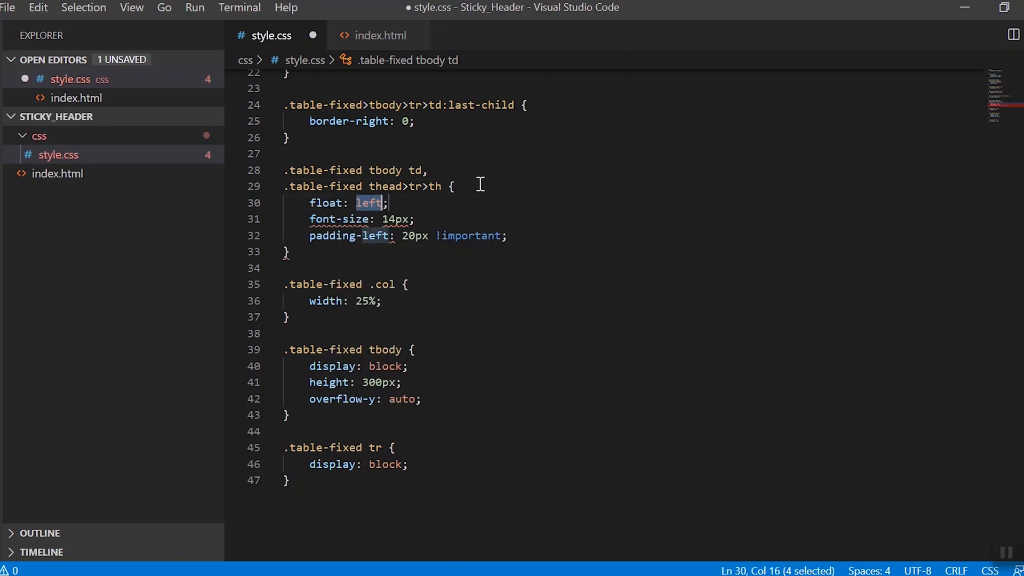
{"action": "key", "text": "ctrl+s"}
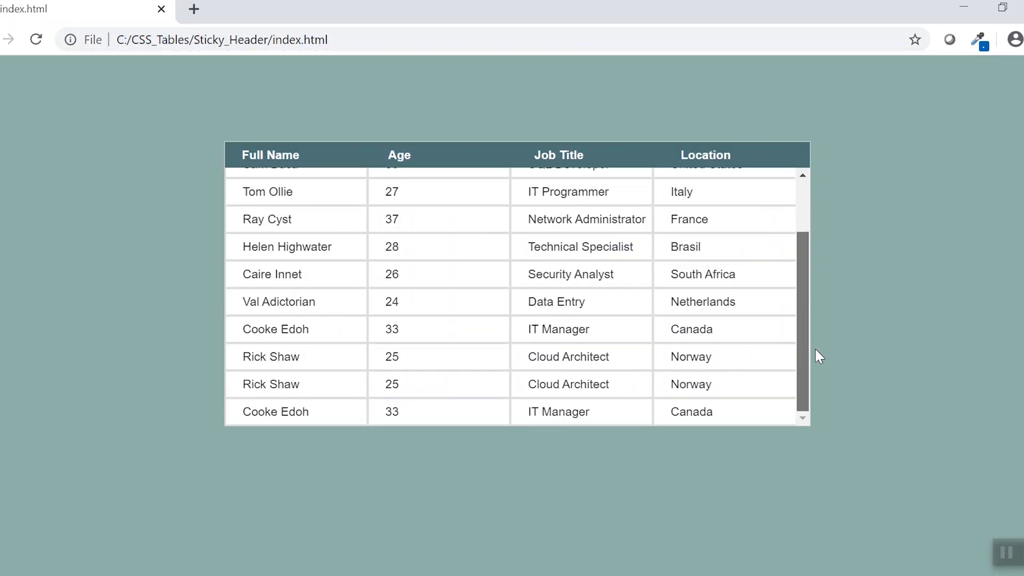
Scroll the table body to the last rows and back, checking header columns stay aligned.
{"action": "scroll", "scroll_direction": "up", "scroll_amount": 3}
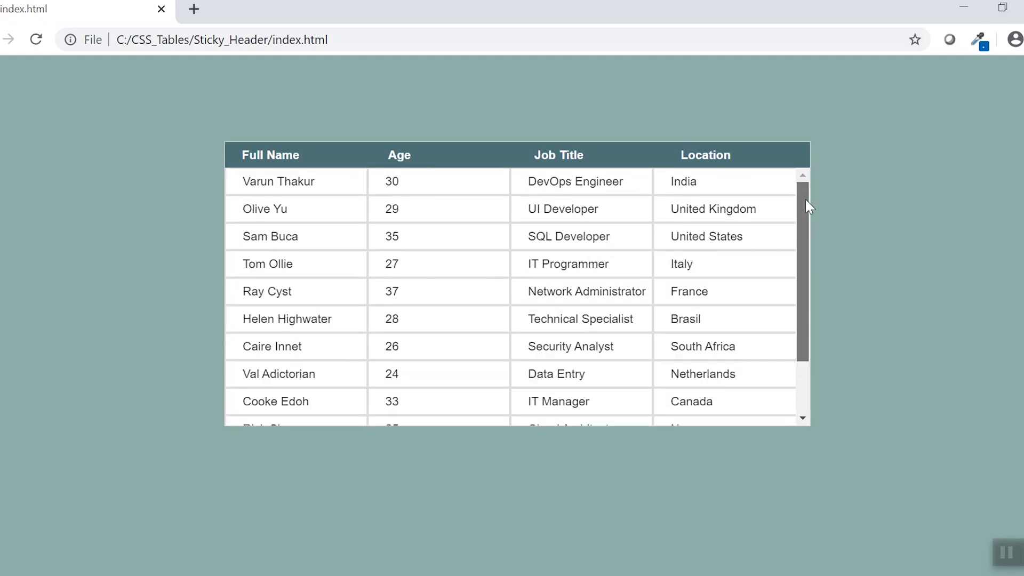
{"action": "mouse_move", "coordinate": [408, 180]}
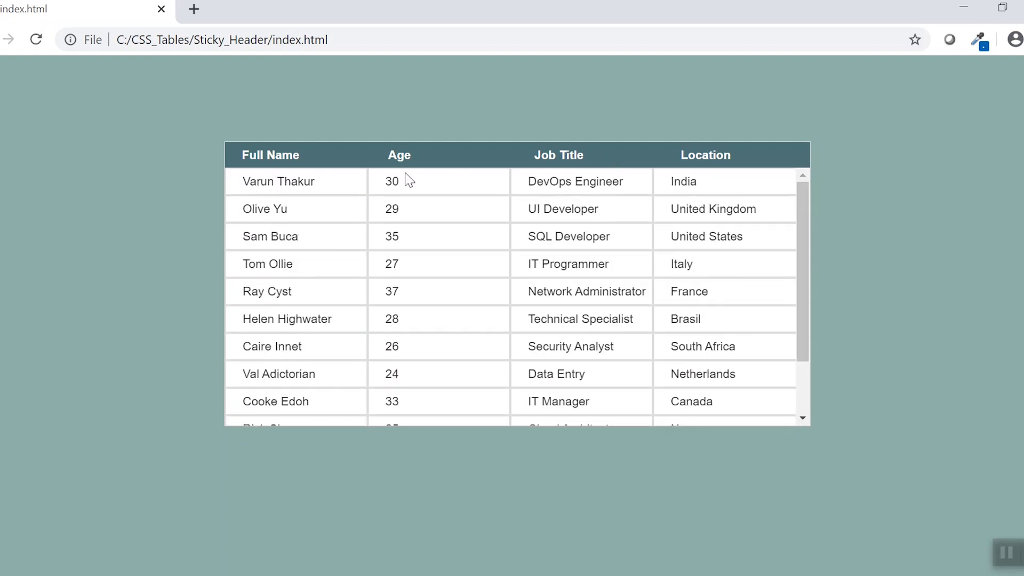
{"action": "scroll", "scroll_direction": "down", "scroll_amount": 3}
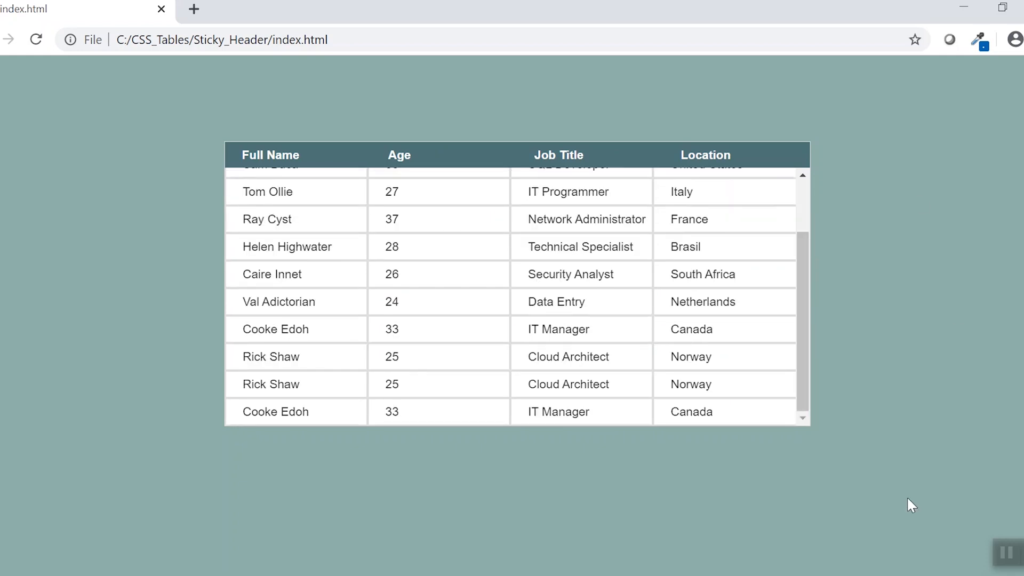
{"action": "scroll", "scroll_direction": "up", "scroll_amount": 3}
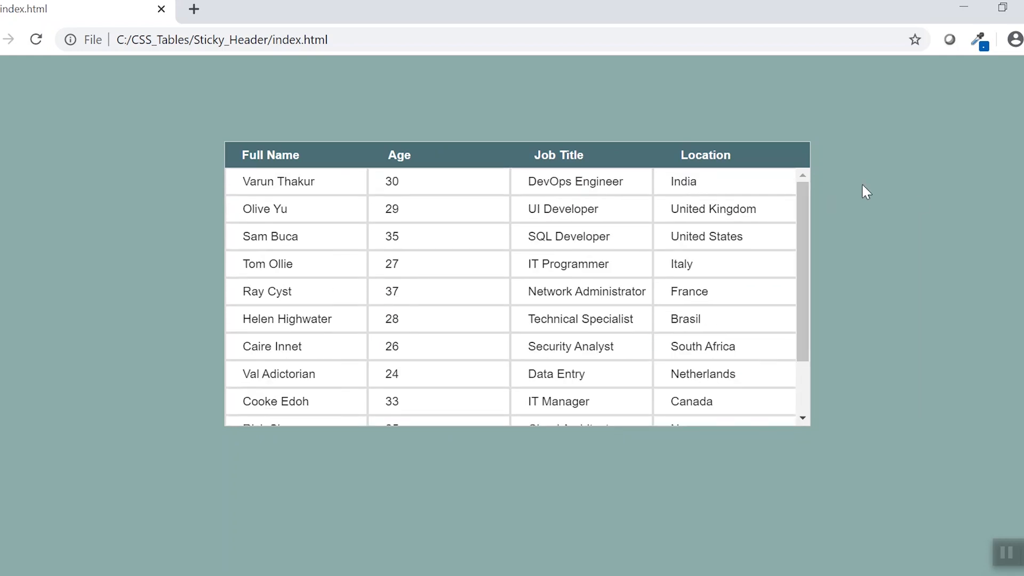
{"action": "mouse_move", "coordinate": [1003, 395]}
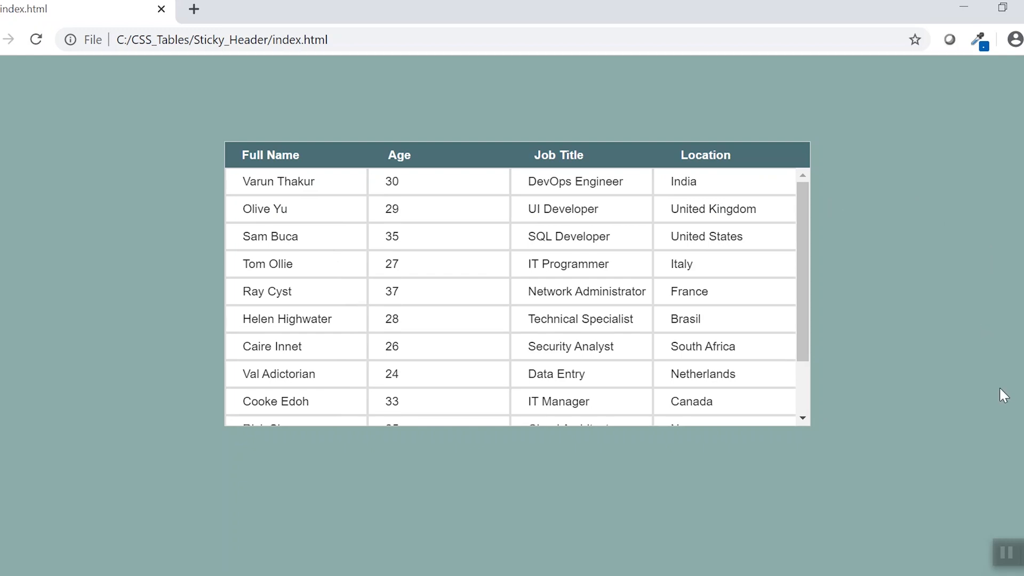